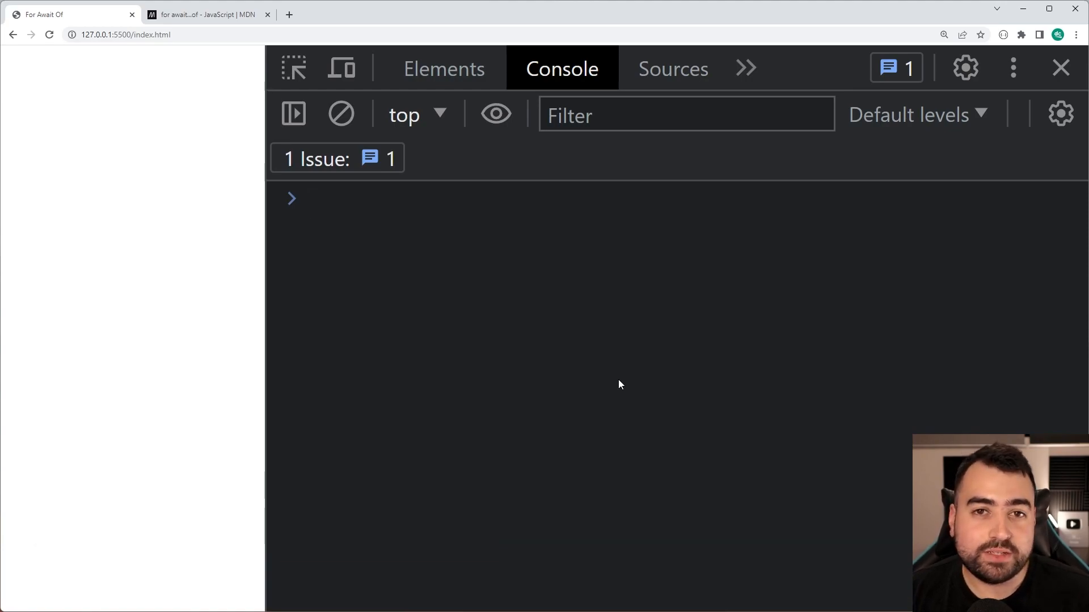
- Bring up MDN's for await...of reference and scroll through its async generator Try it demo
left_click(342, 199)
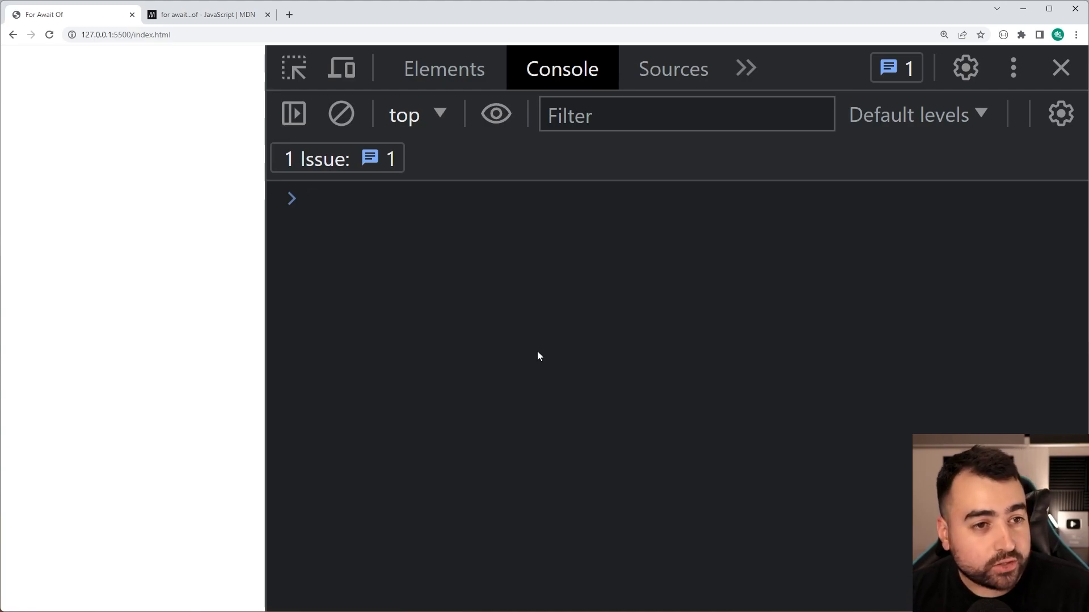
left_click(213, 15)
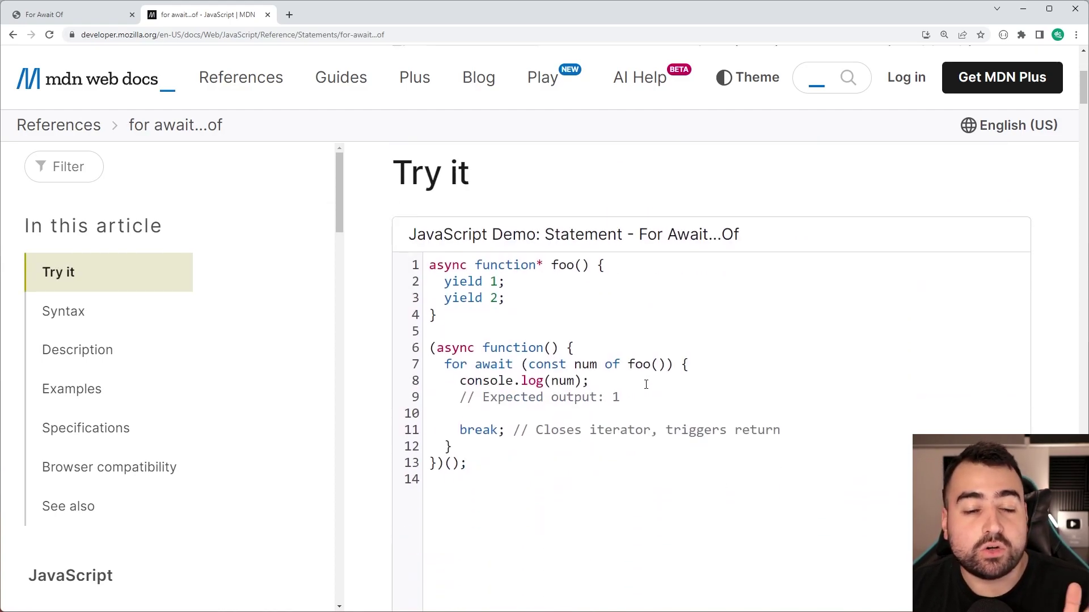
mouse_move(542, 305)
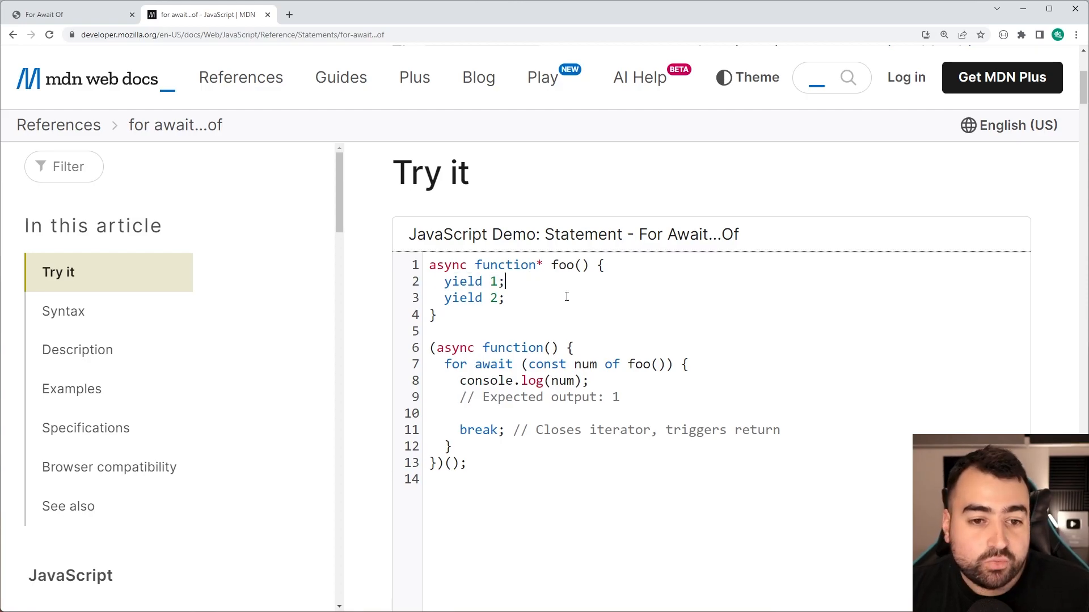
mouse_move(674, 301)
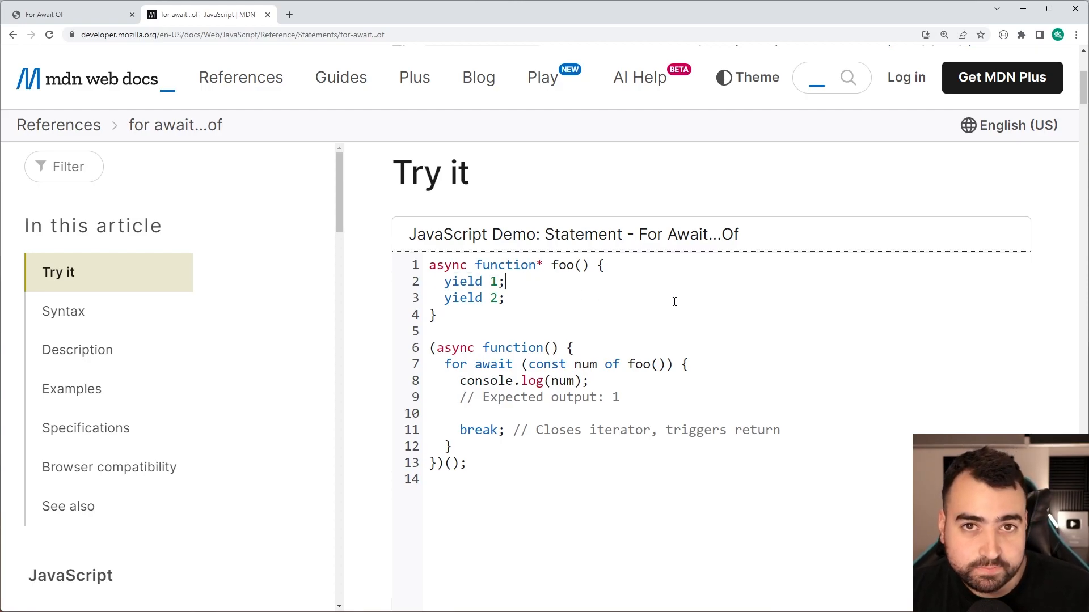
scroll("down", 3)
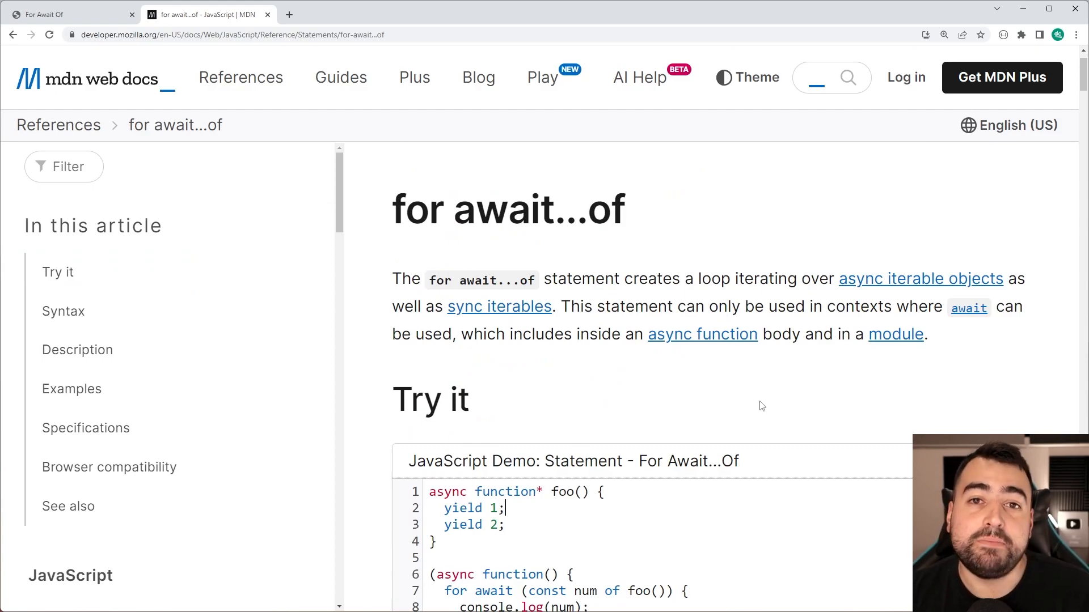
mouse_move(590, 359)
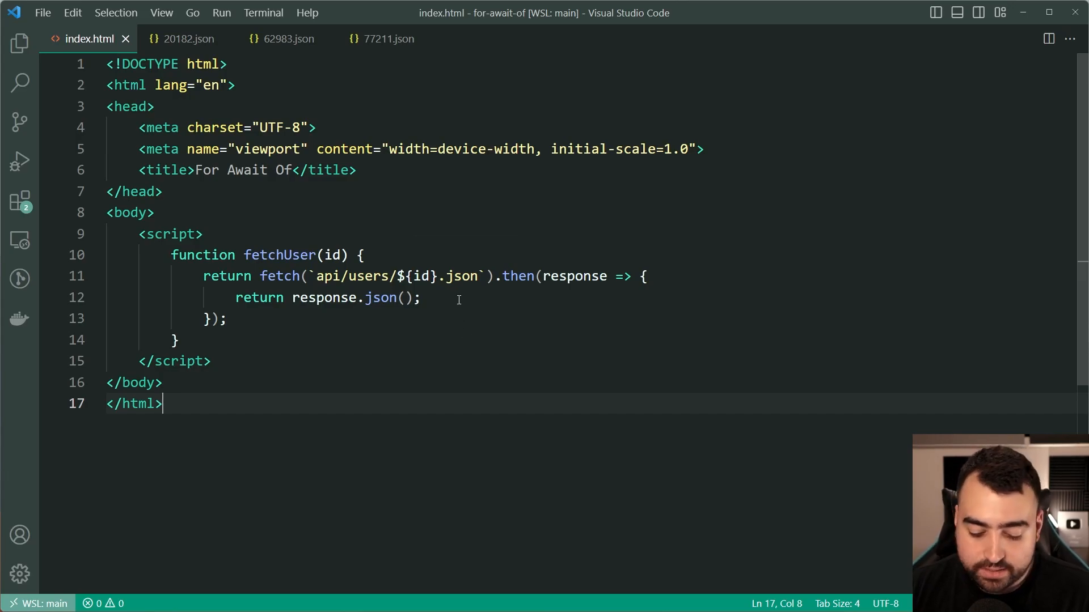
- Review user files 20182.json, 62983.json and 77211.json, ending back on 20182.json
left_click(18, 54)
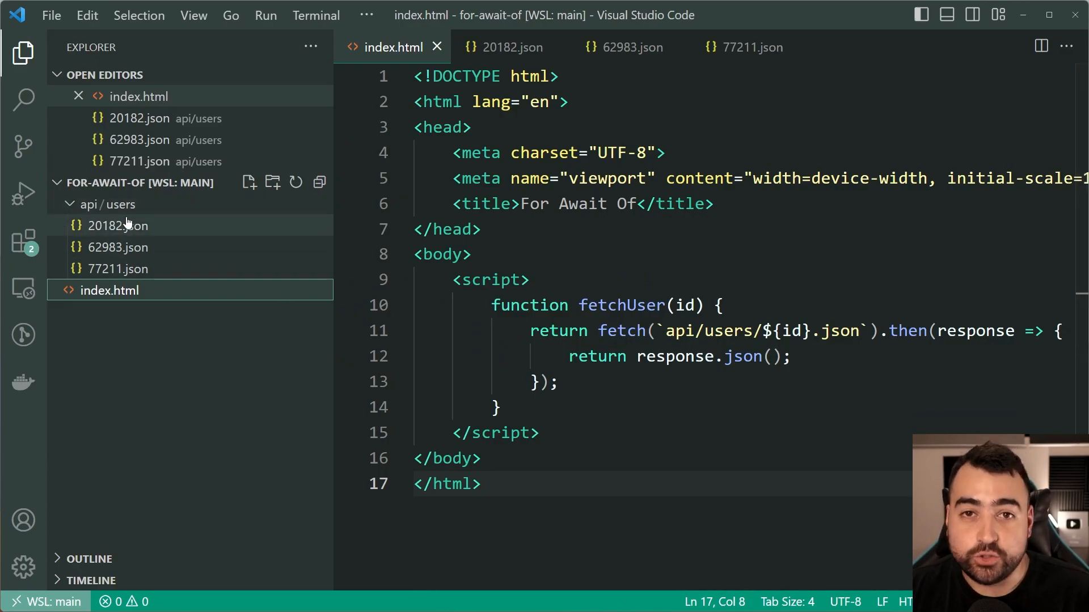
left_click(508, 47)
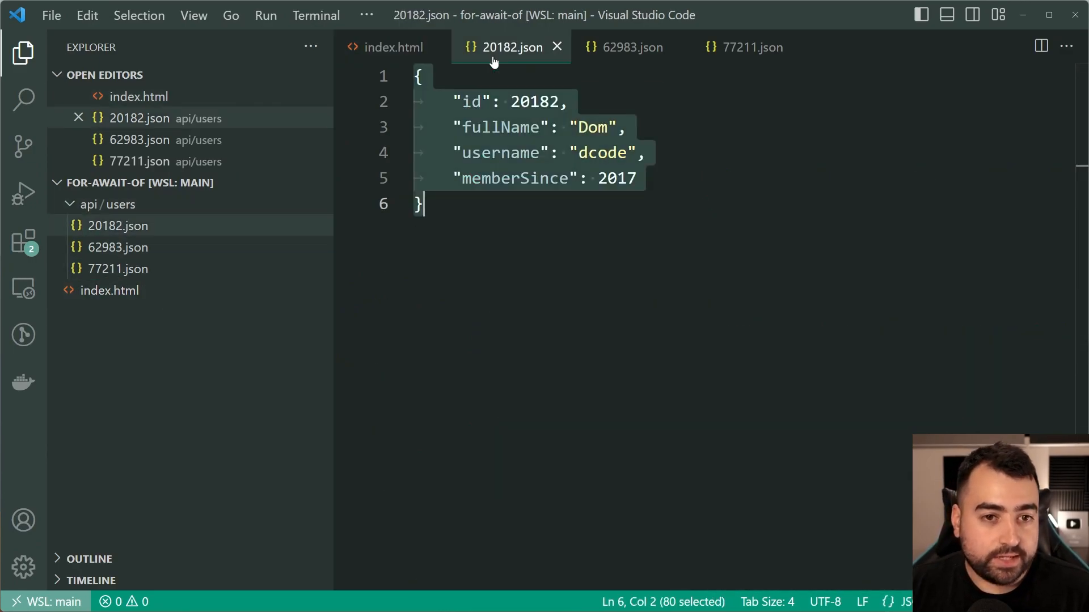
left_click(628, 47)
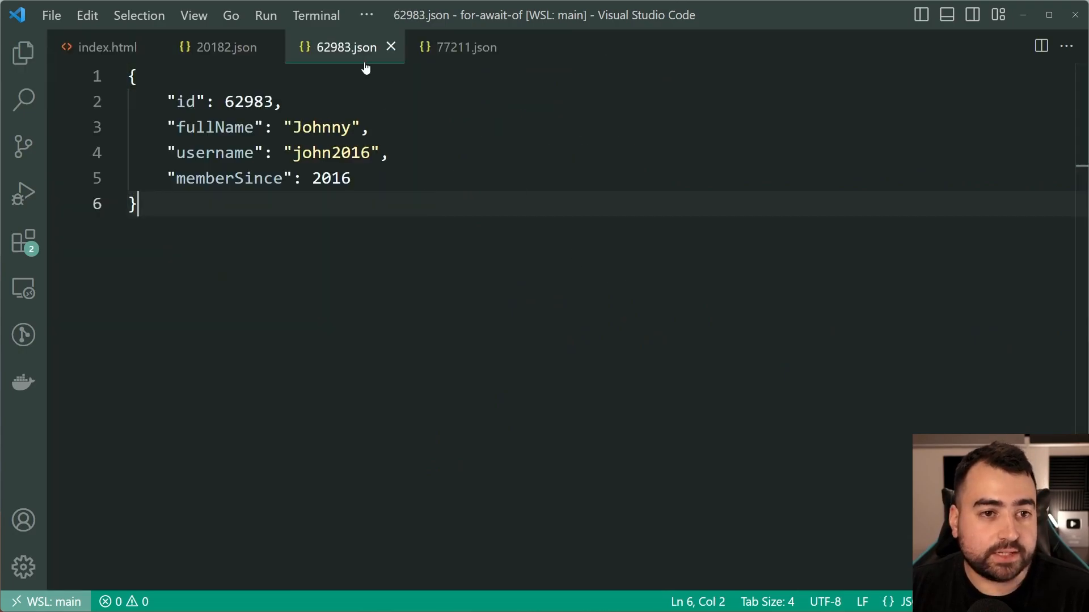
left_click(466, 48)
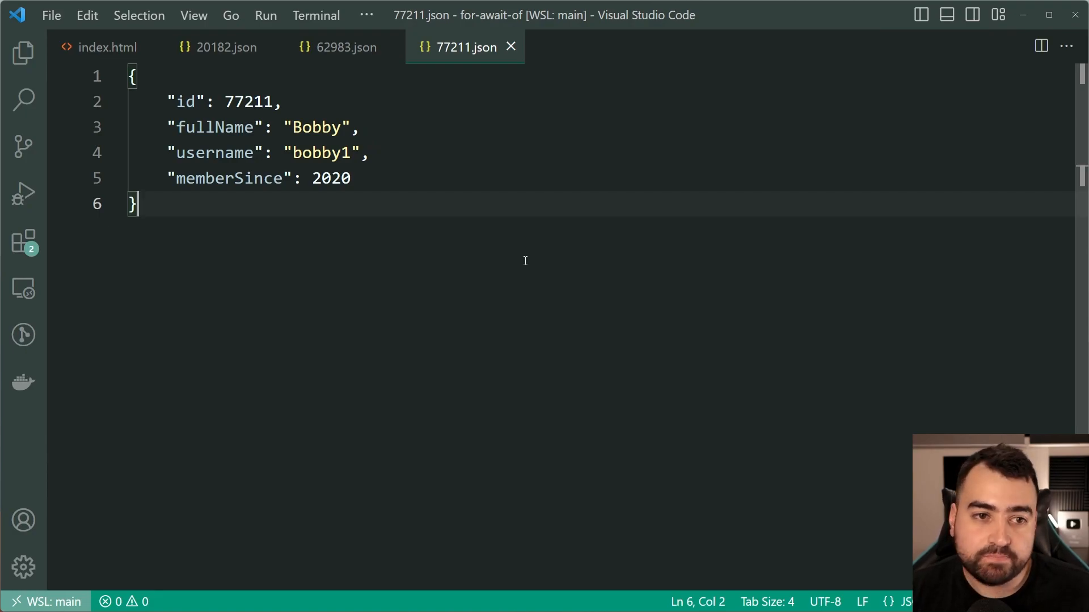
left_click(226, 47)
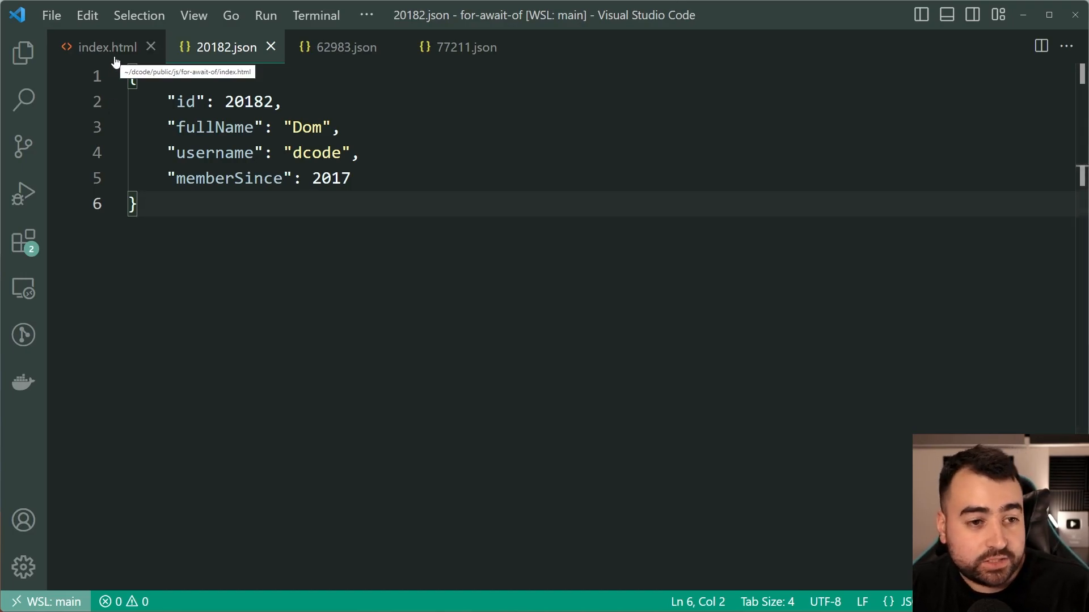
- In index.html, try a console.log fetchUser(20182).then call below fetchUser, then clear it
left_click(102, 47)
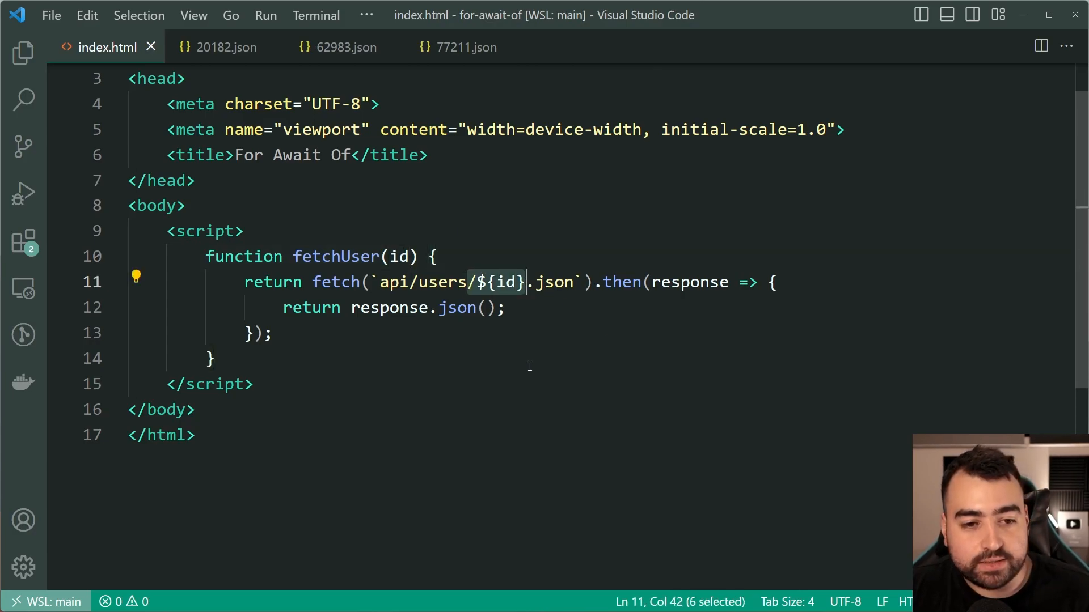
mouse_move(508, 315)
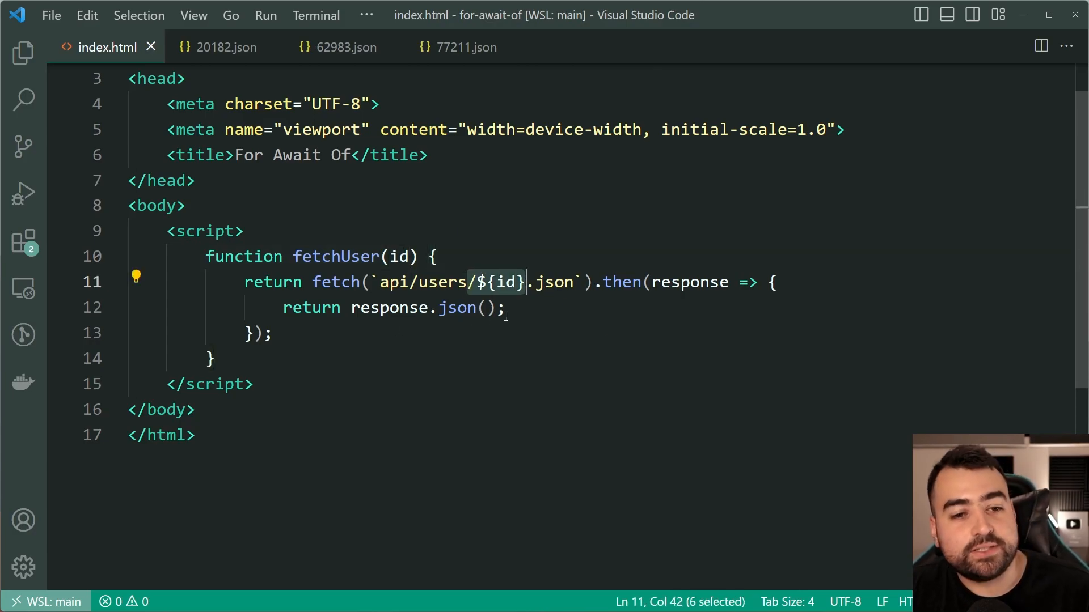
left_click(438, 256)
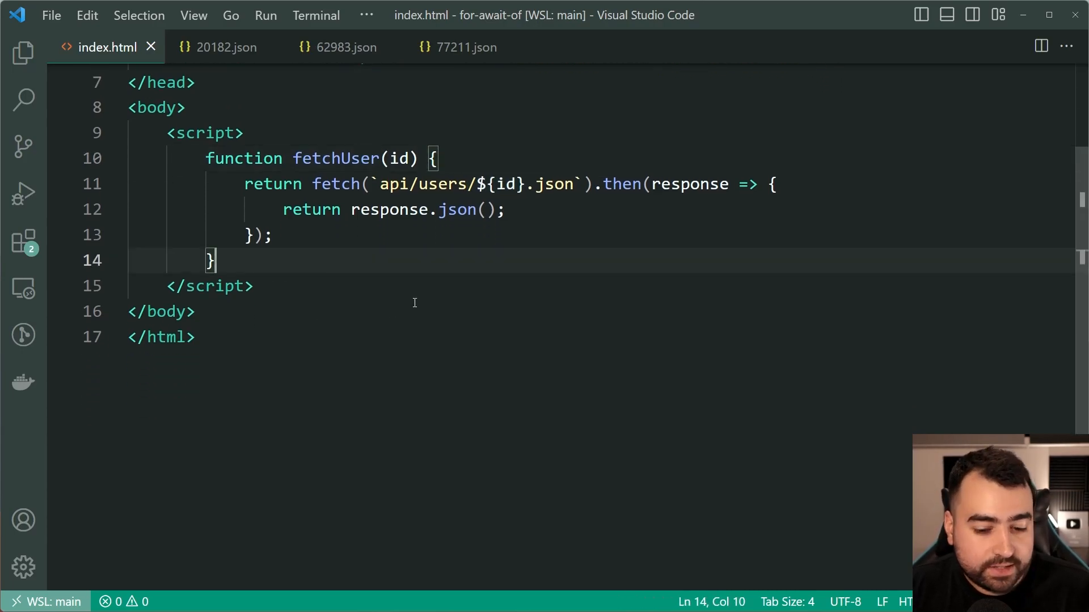
type("console.log")
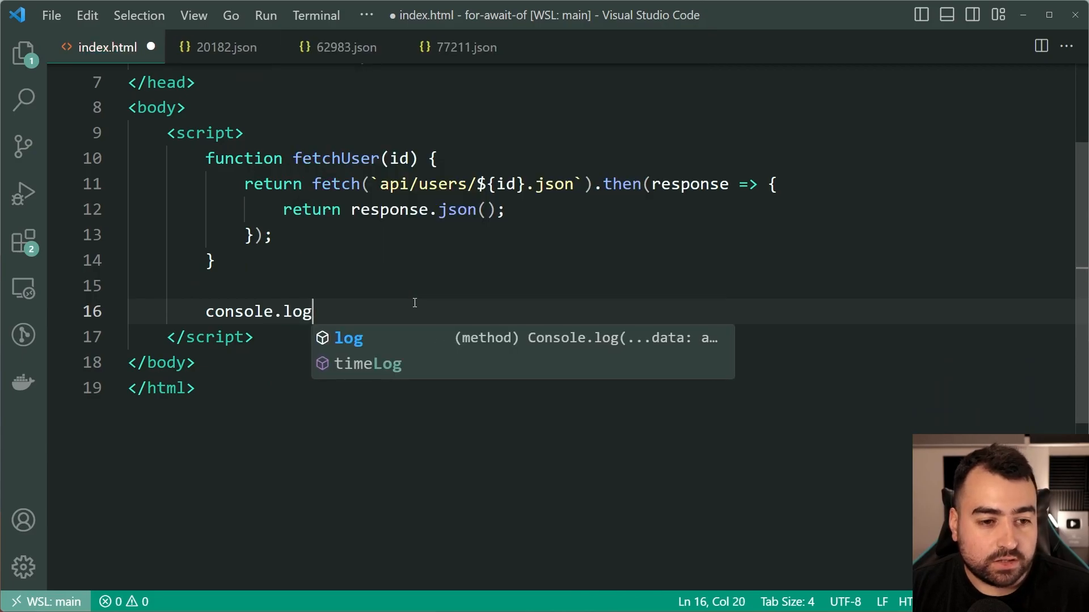
type("(fetchUser")
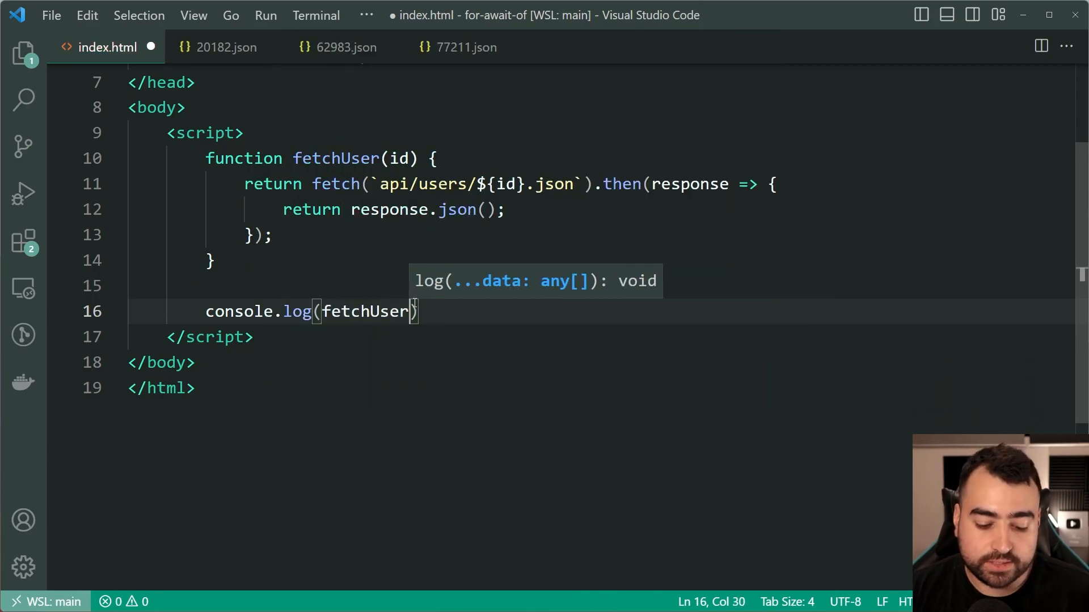
type("(20)")
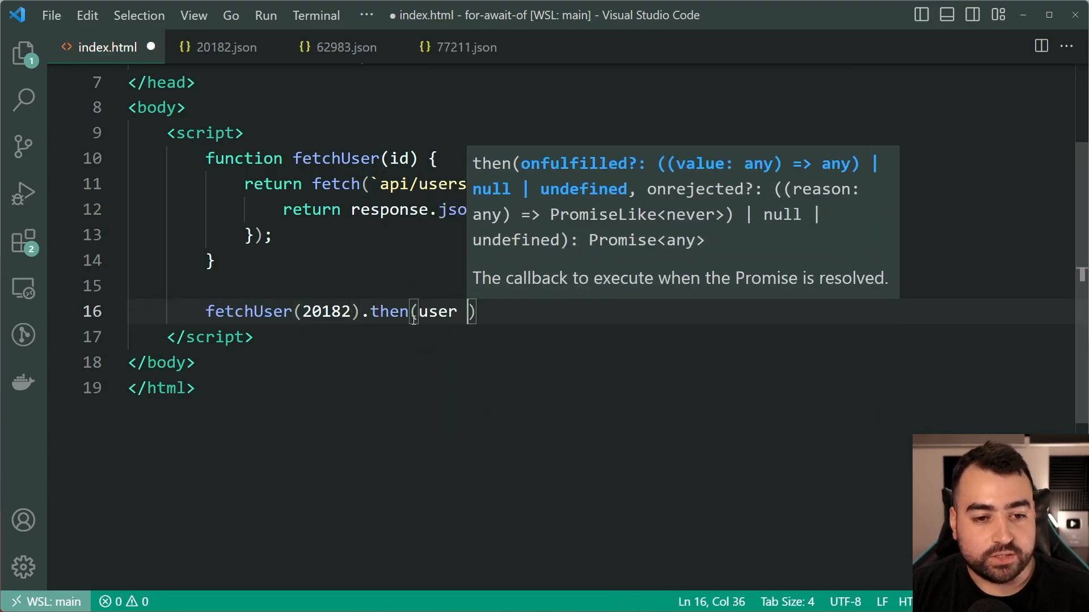
type("=> {")
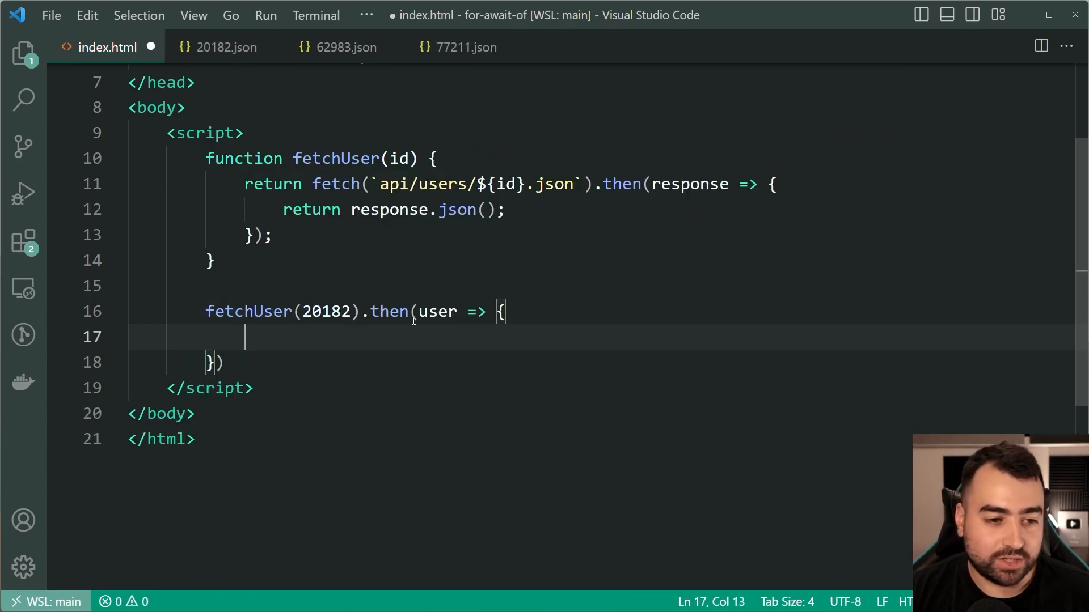
type("console.log(u")
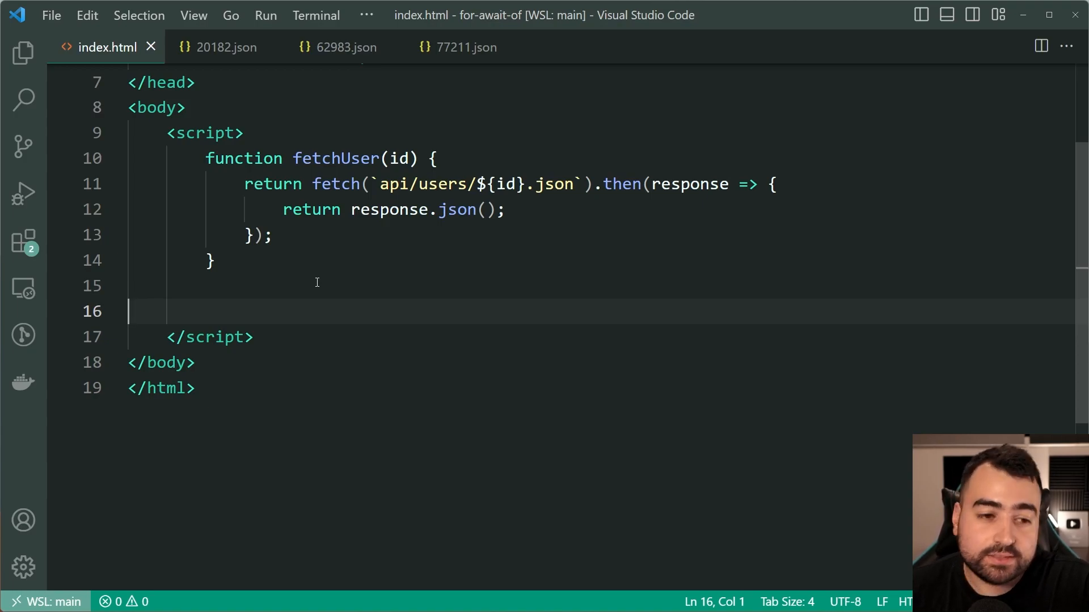
- Add a usersToFetch array calling fetchUser for users 20182, 62983 and 77211
key("Backspace")
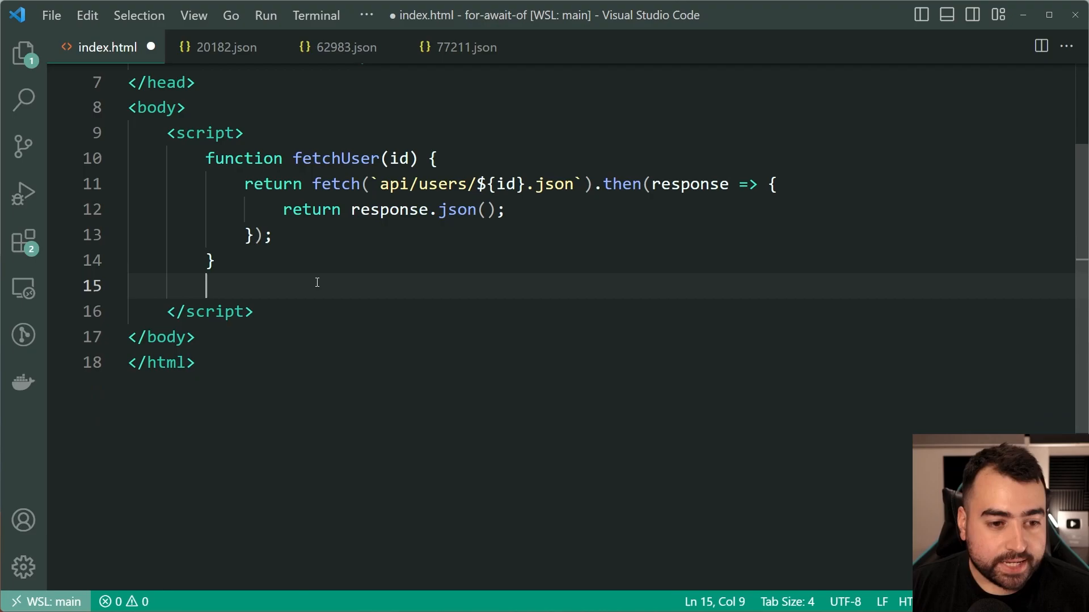
type("const")
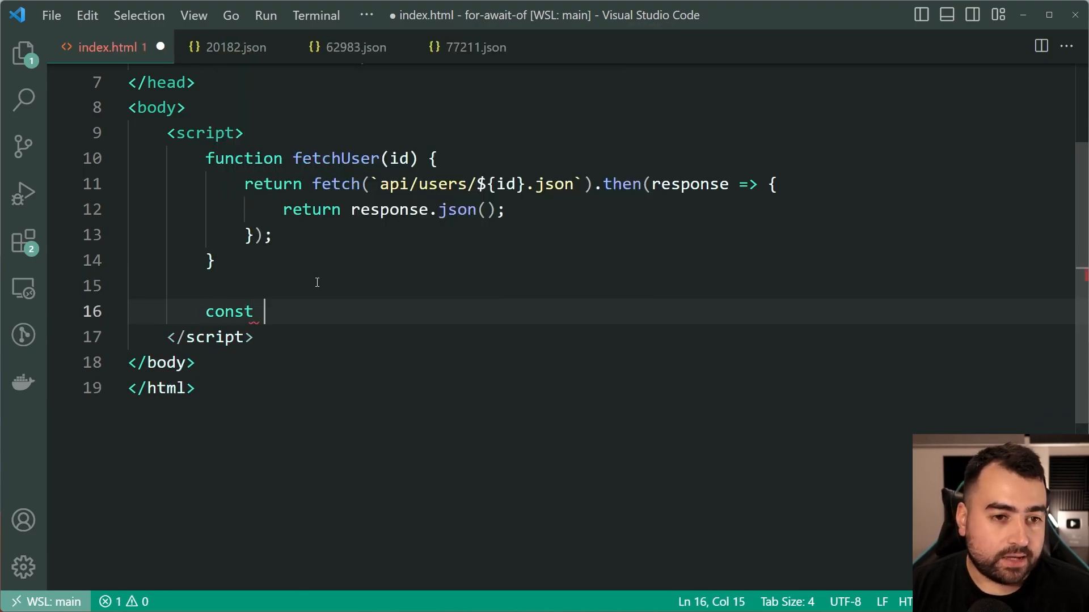
type("usersTo")
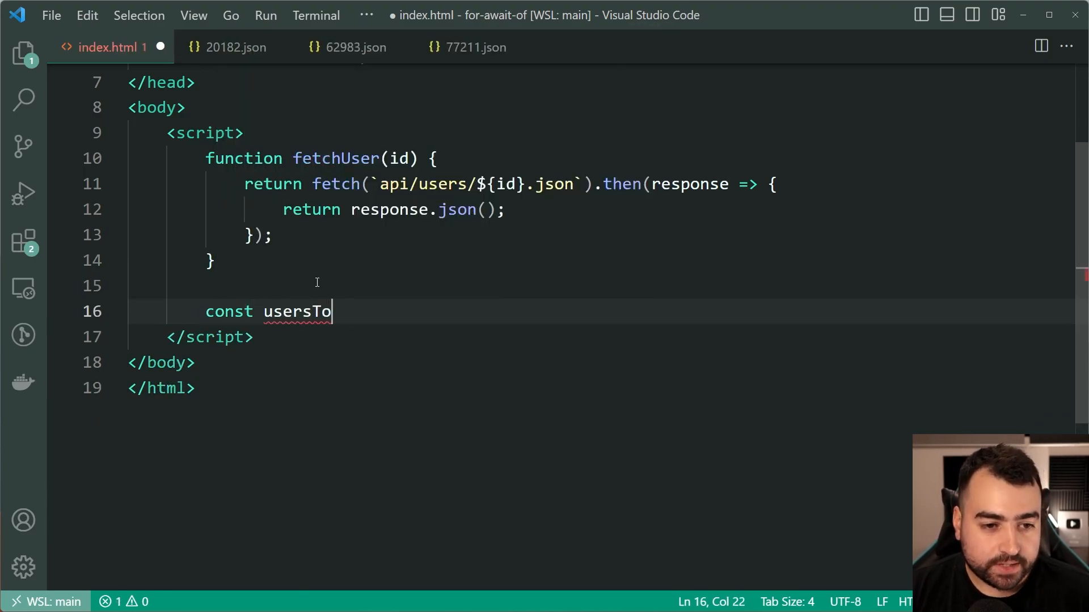
type("Fetch =")
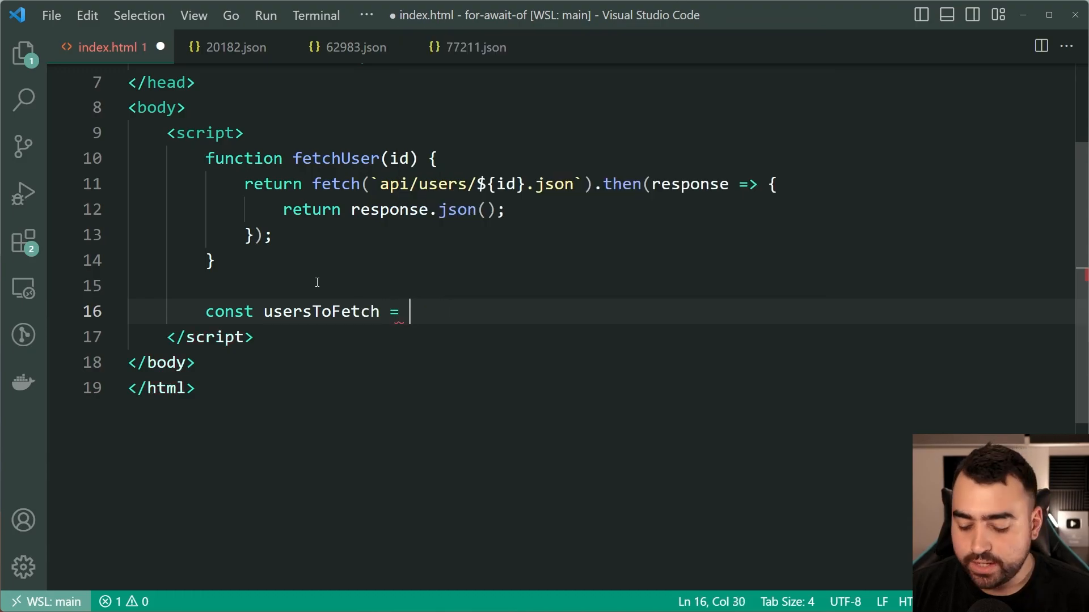
type("[")
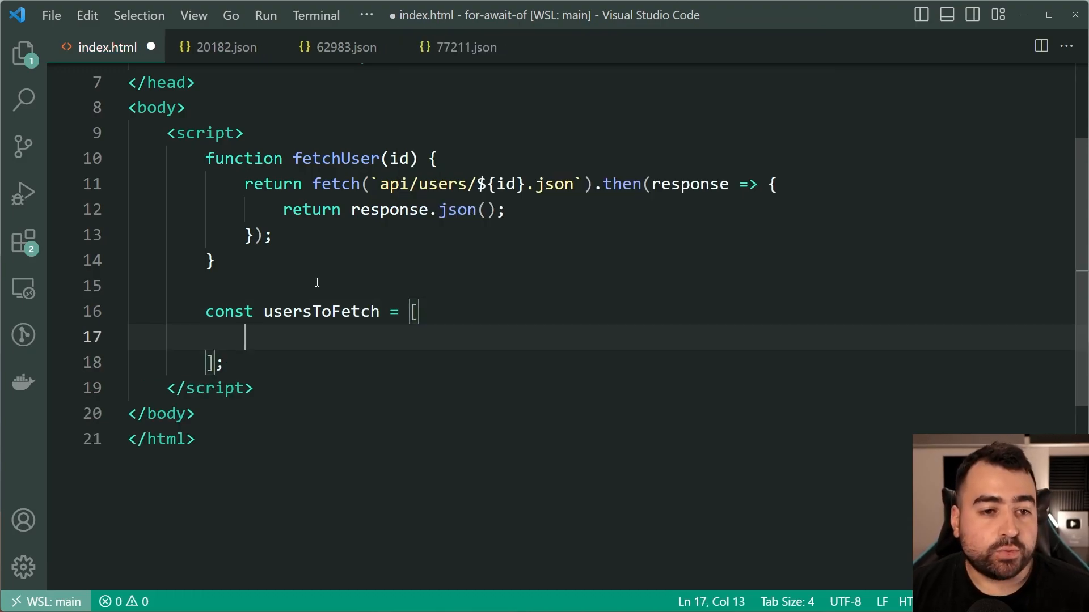
type("fetchUser(")
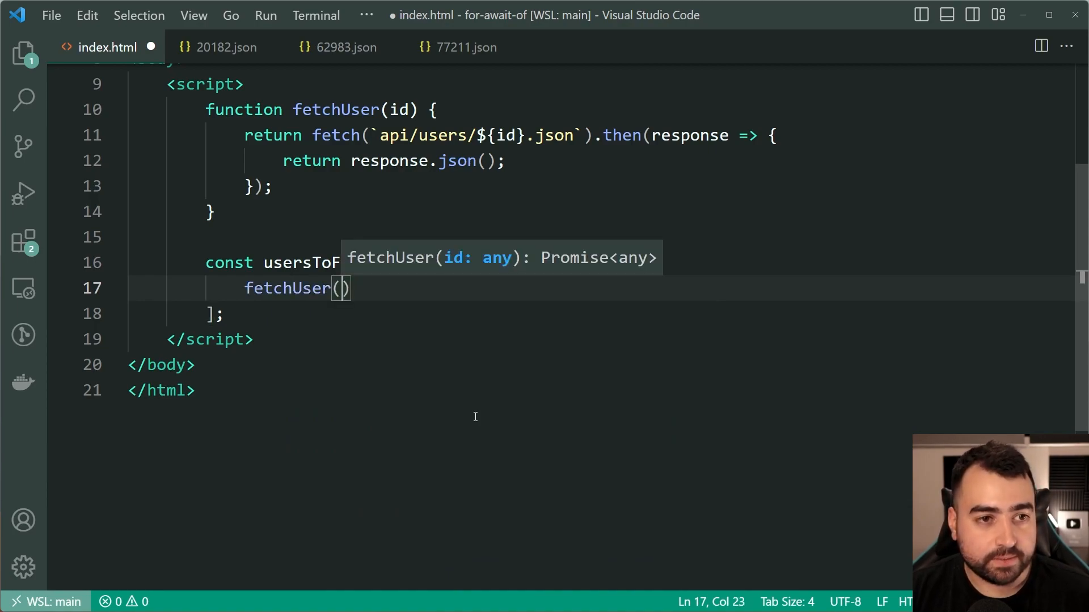
type("20182")
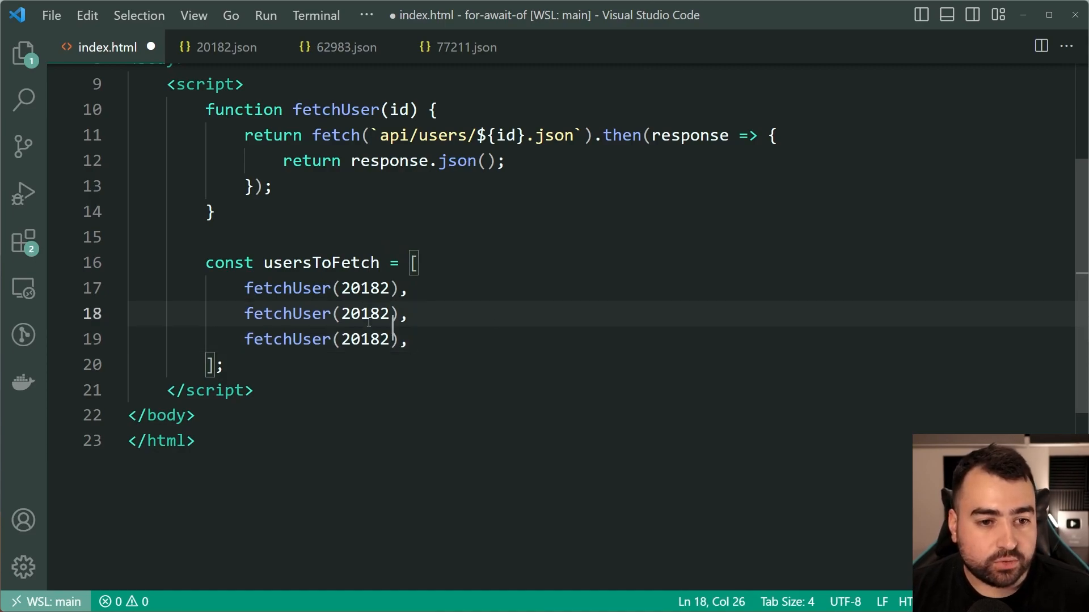
type("62983")
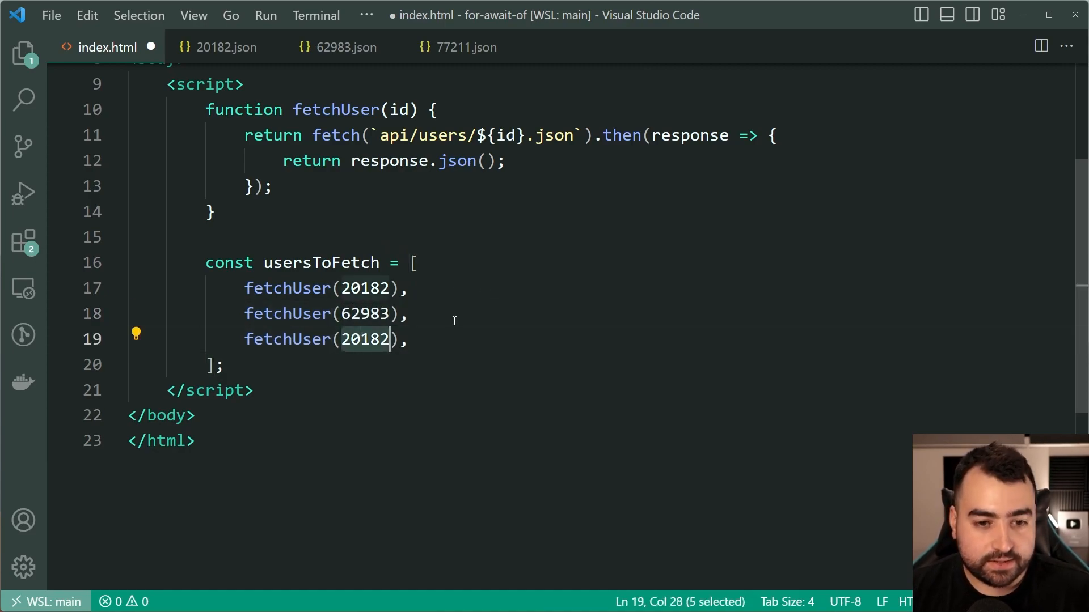
type("77211")
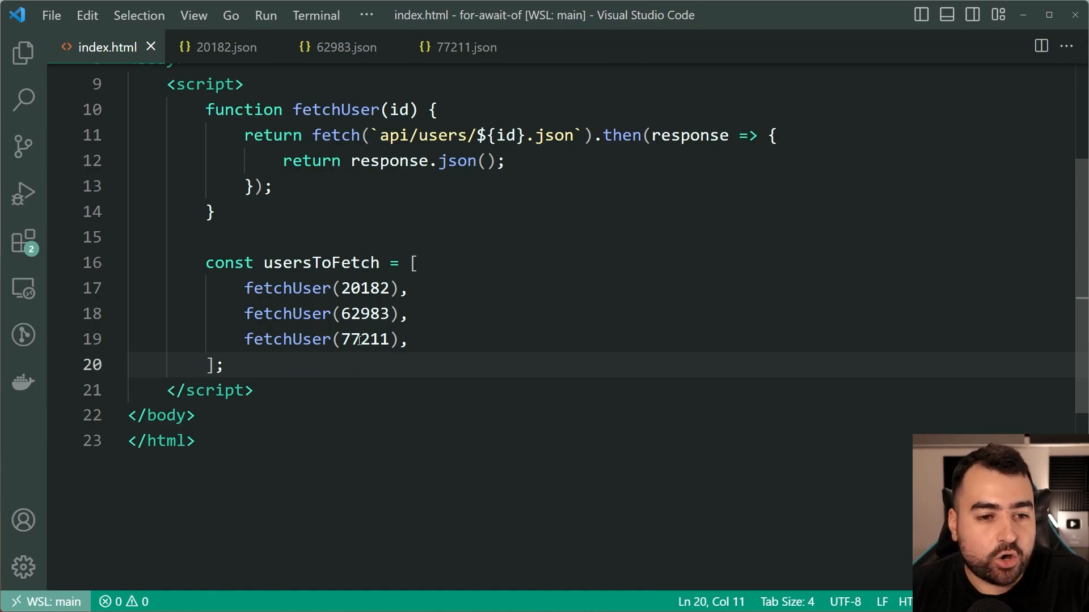
mouse_move(720, 450)
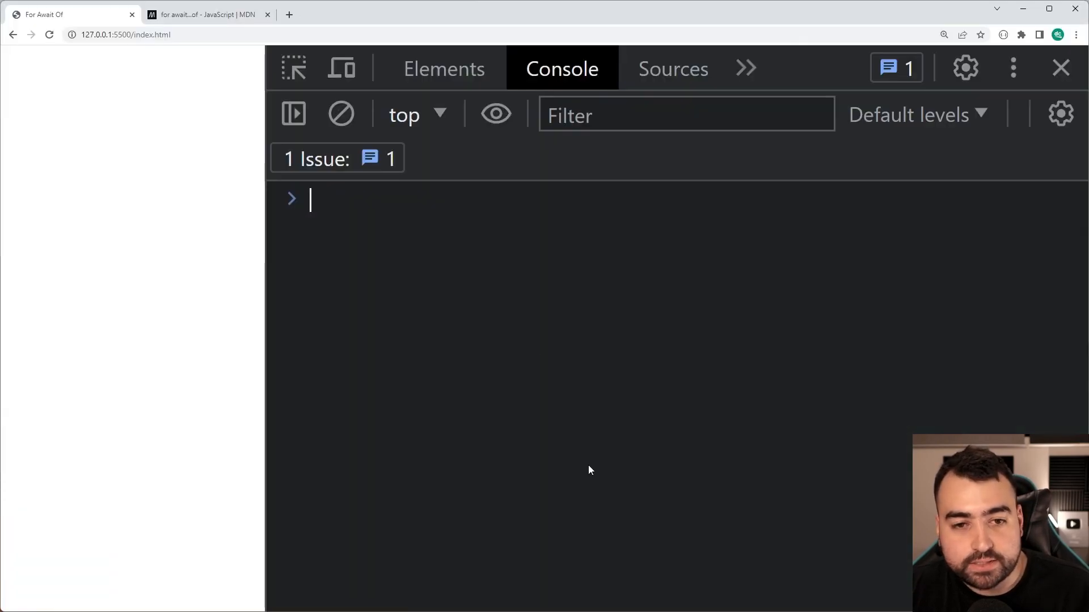
- Filter Chrome's Network panel to Fetch/XHR and inspect the 77211.json request details
left_click(677, 68)
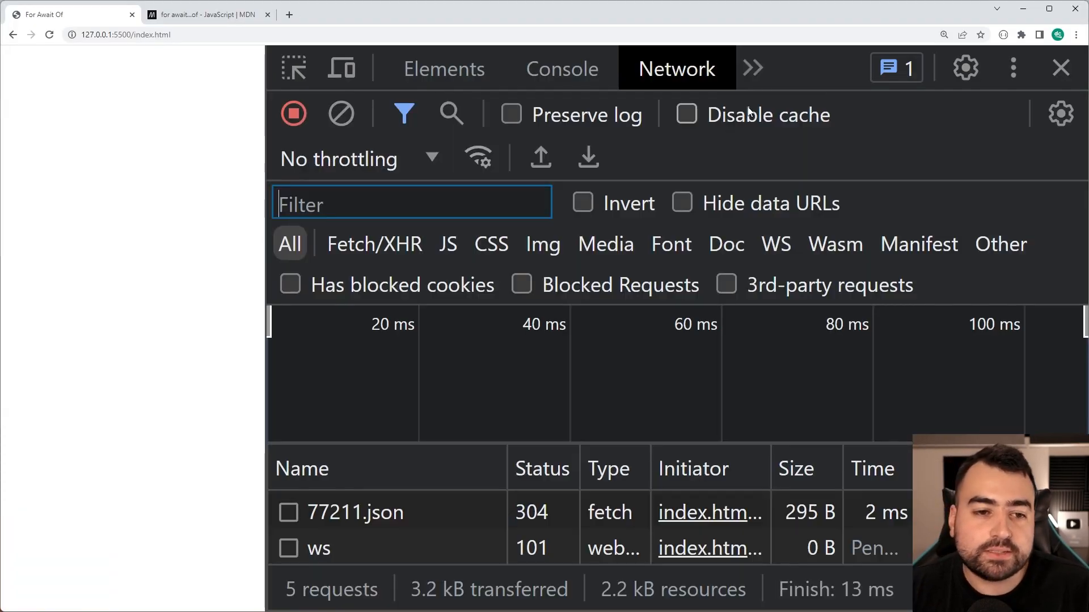
left_click(375, 243)
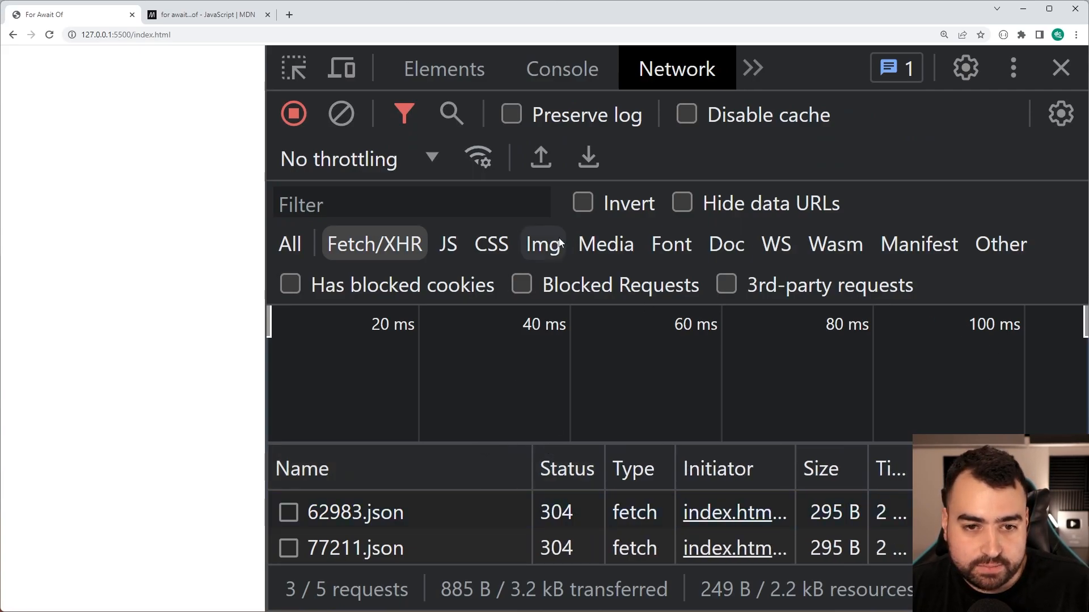
left_click(354, 548)
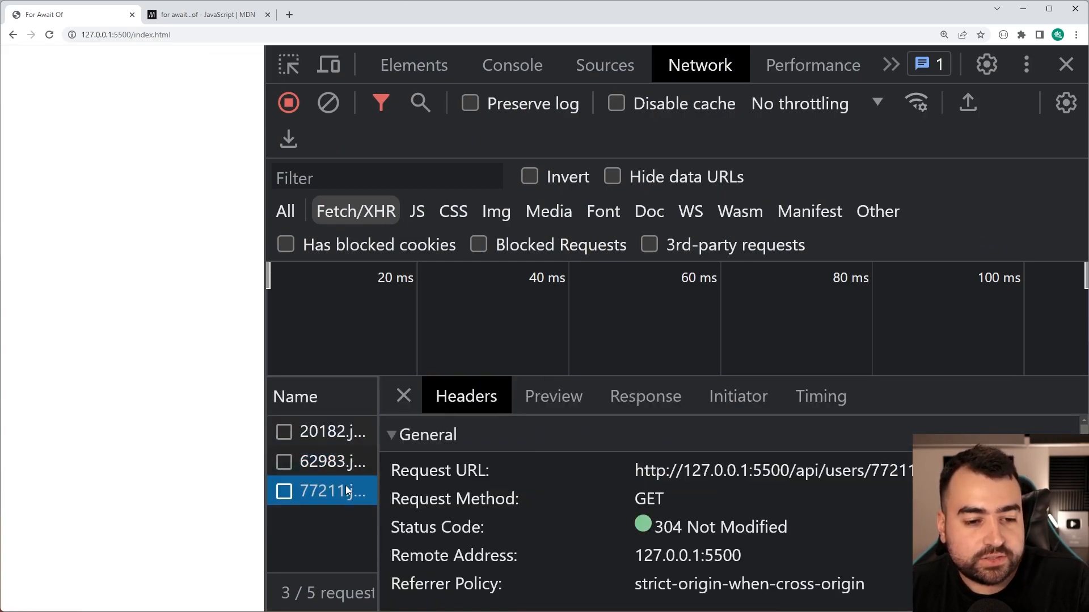
left_click(402, 395)
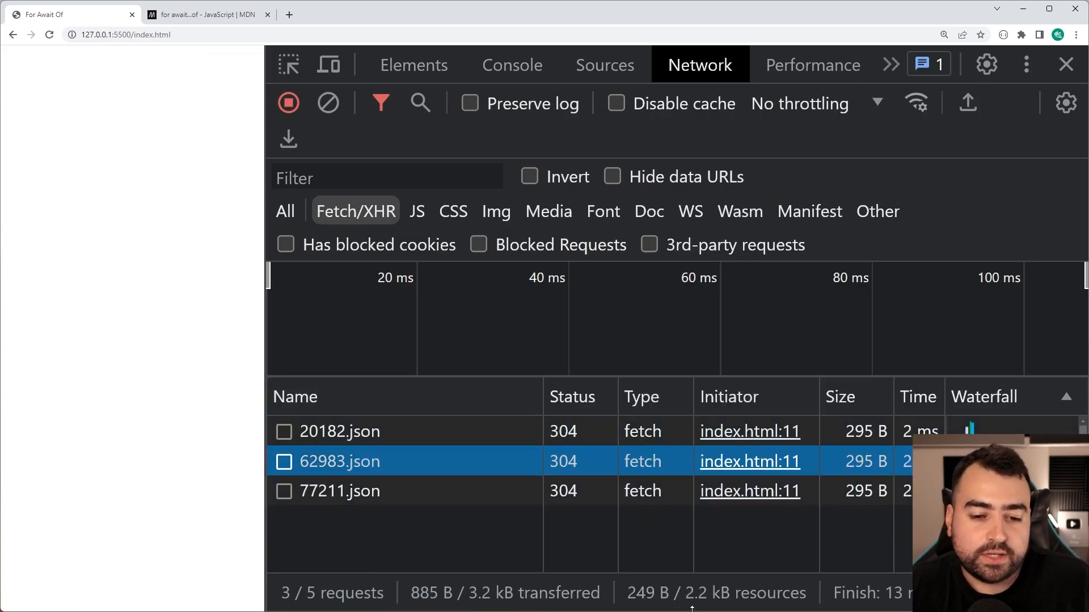
mouse_move(572, 526)
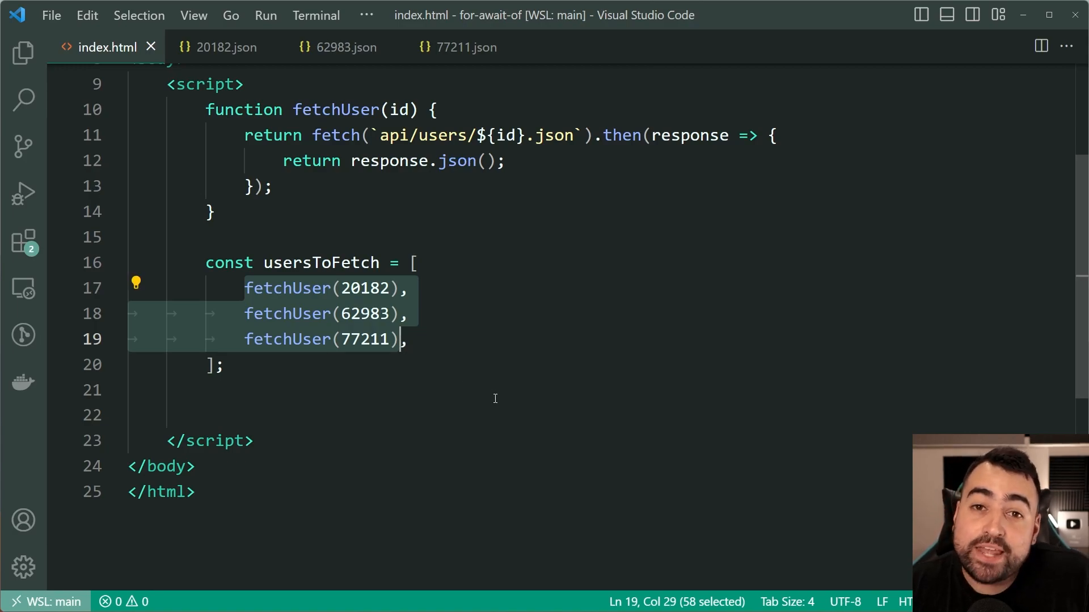
- Put the cursor on empty line 22 under the usersToFetch array
left_click(239, 415)
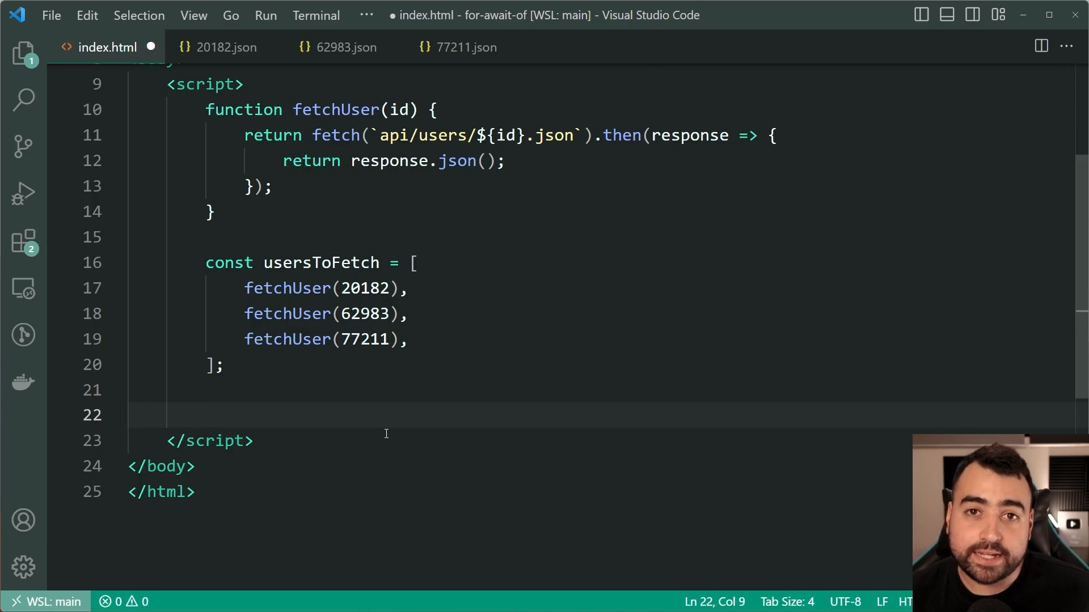
- Write an empty for await (const user of usersToFetch) loop after the array
type("for")
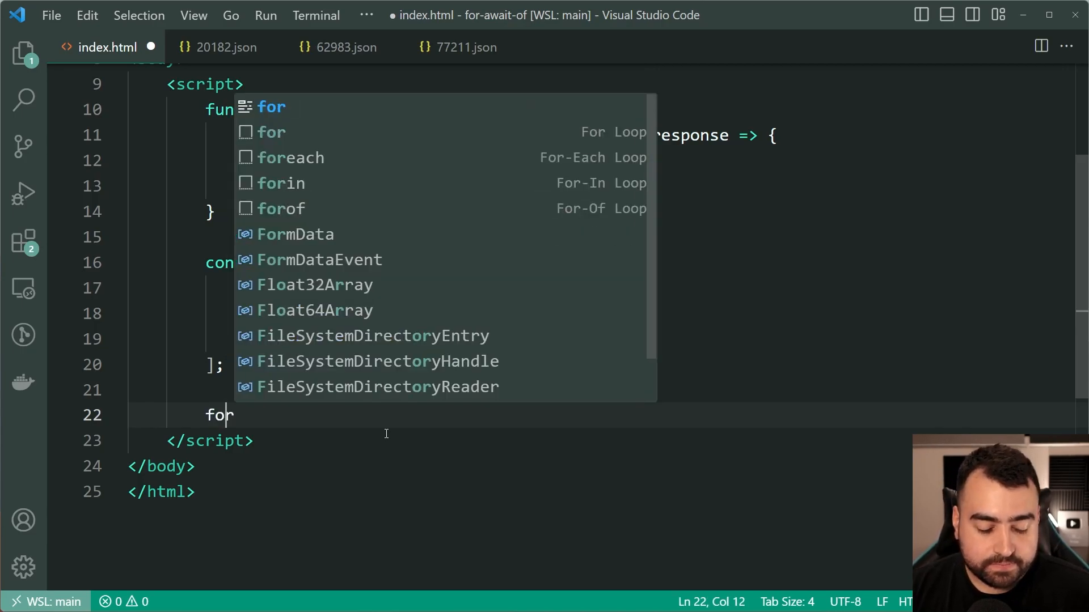
type("await (")
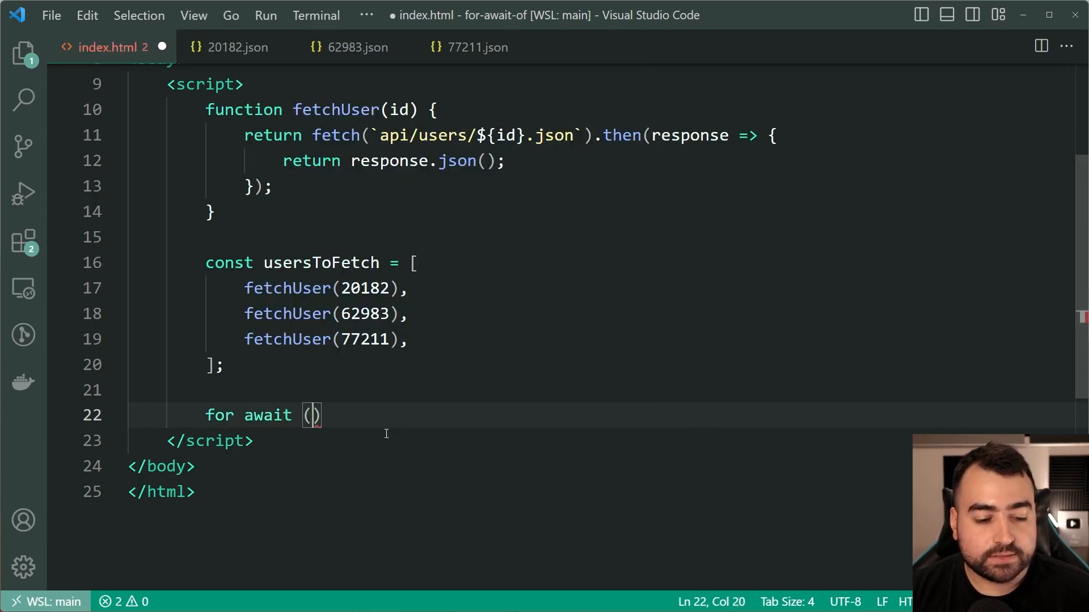
type("const user of usersToFetch")
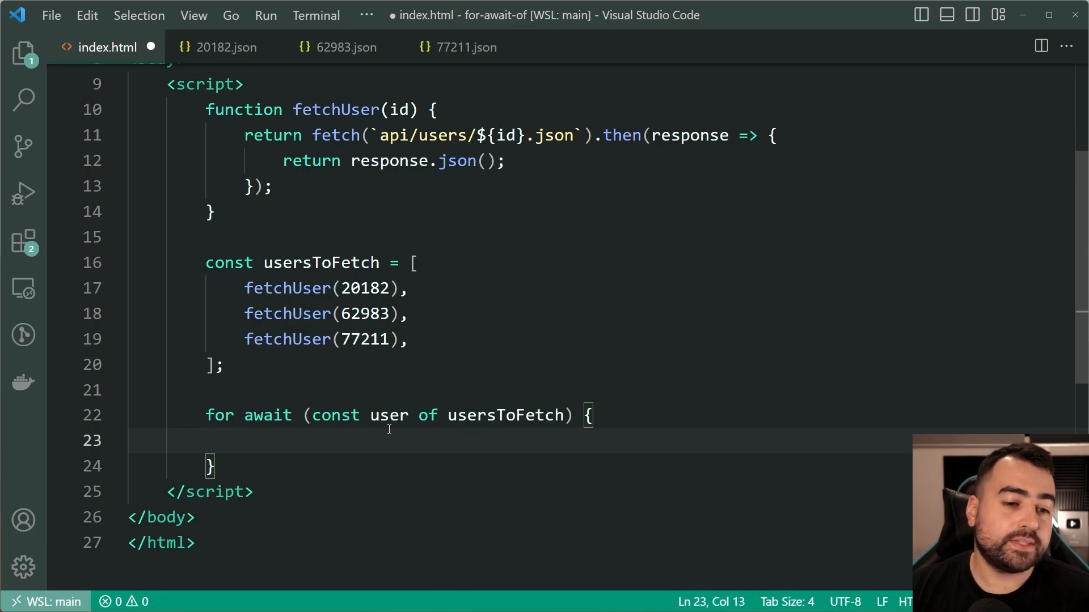
scroll("down", 3)
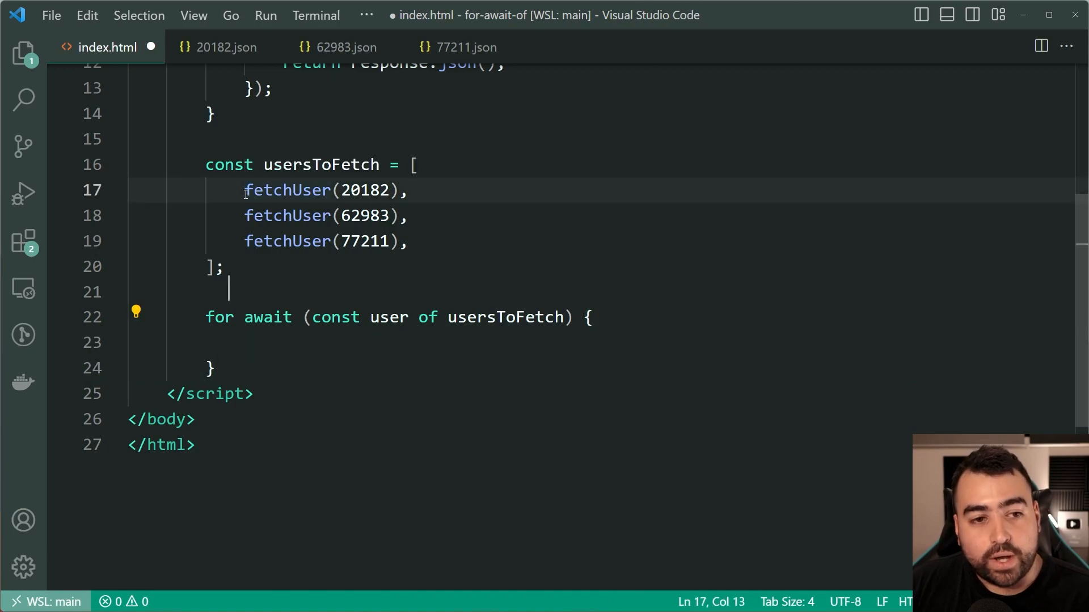
left_click_drag(244, 189, 397, 189)
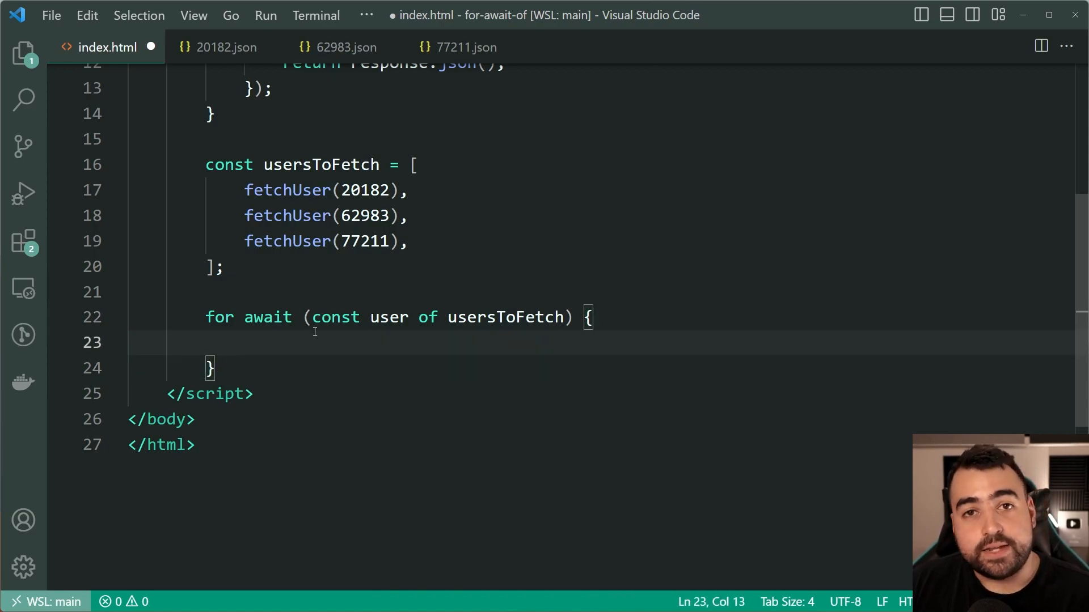
mouse_move(285, 190)
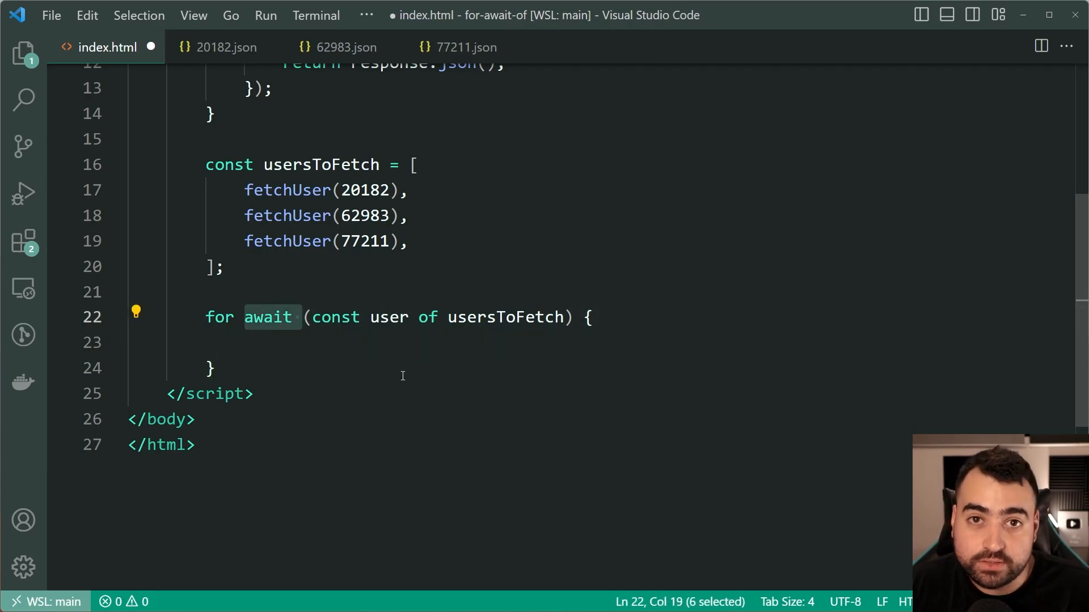
- Wrap the loop in async function main() logging each user, then call main()
type("async function() {")
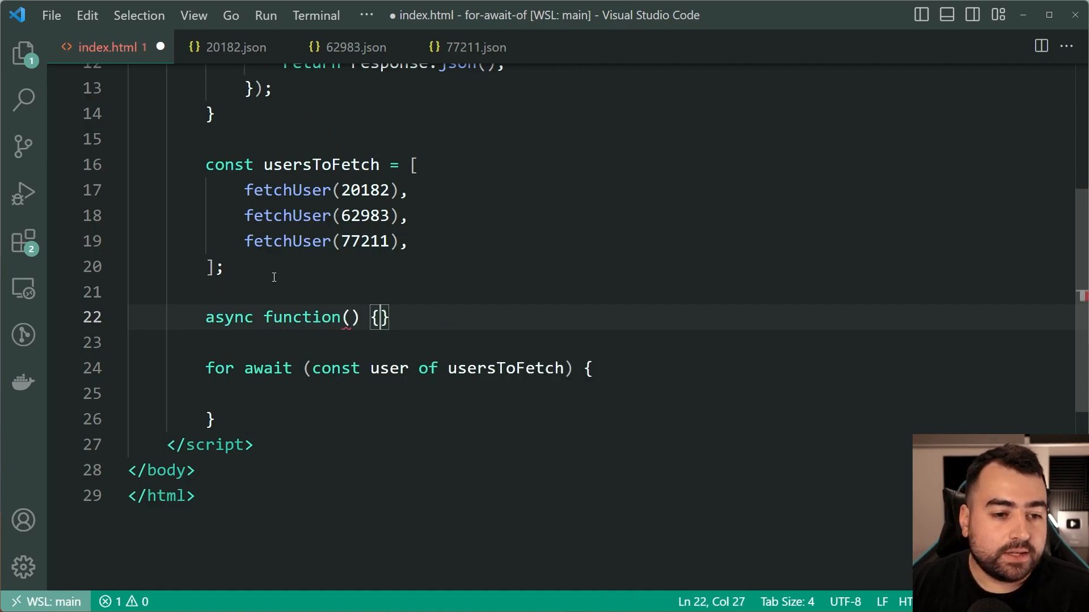
type("main")
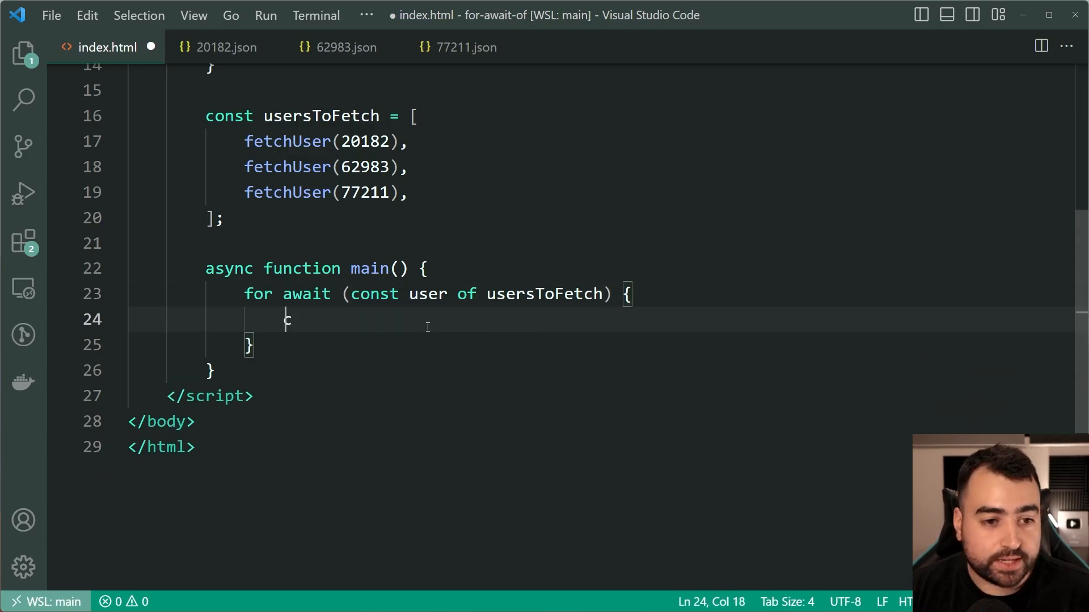
type("console.log(user);")
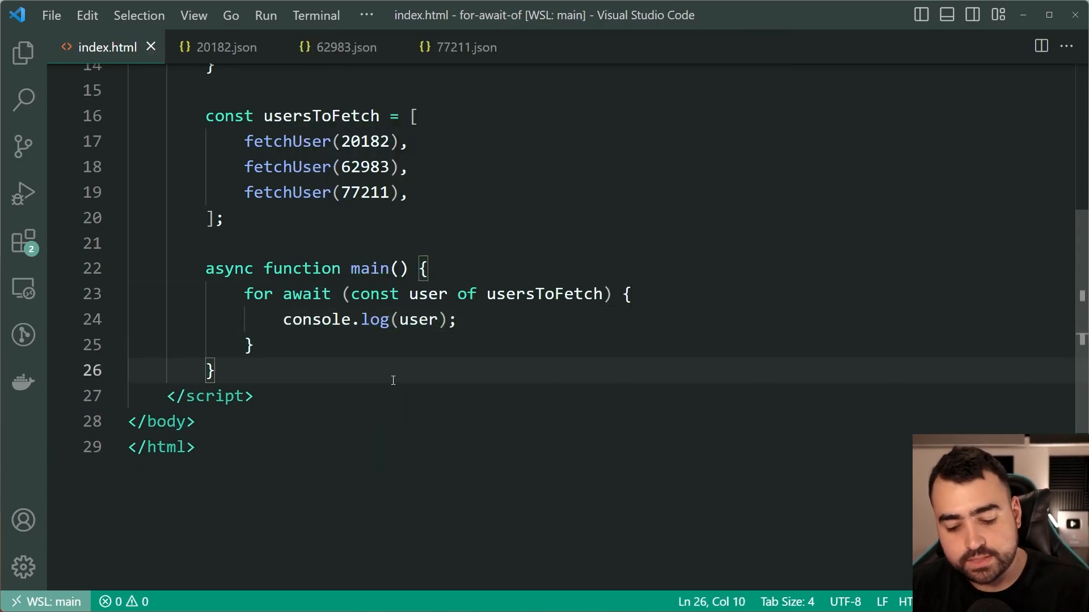
type("main();")
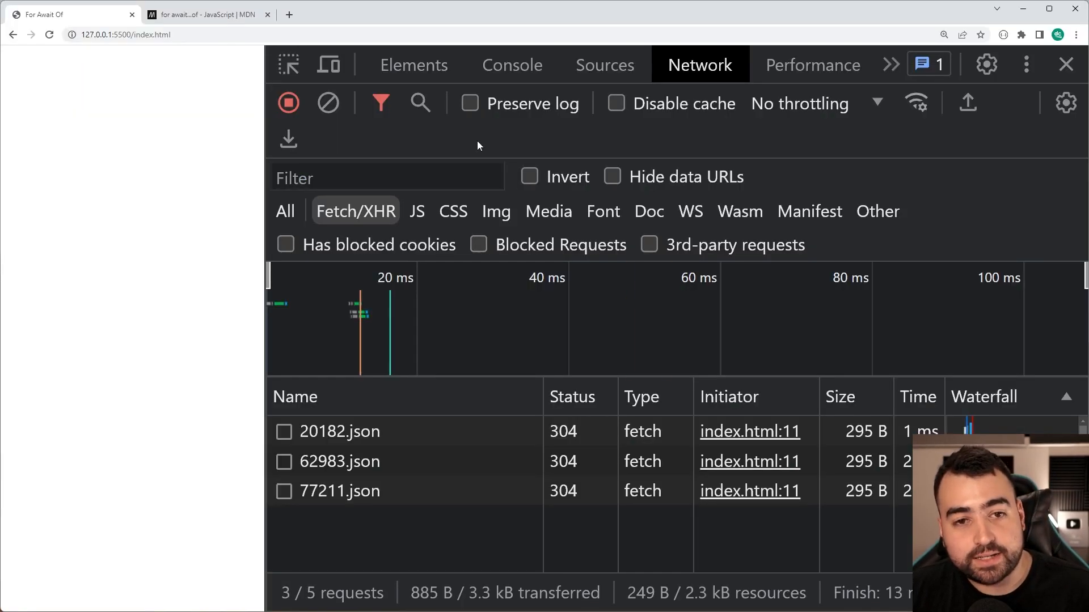
- Check the console logs for users Dom, Johnny and Bobby (20182, 62983, 77211)
left_click(511, 64)
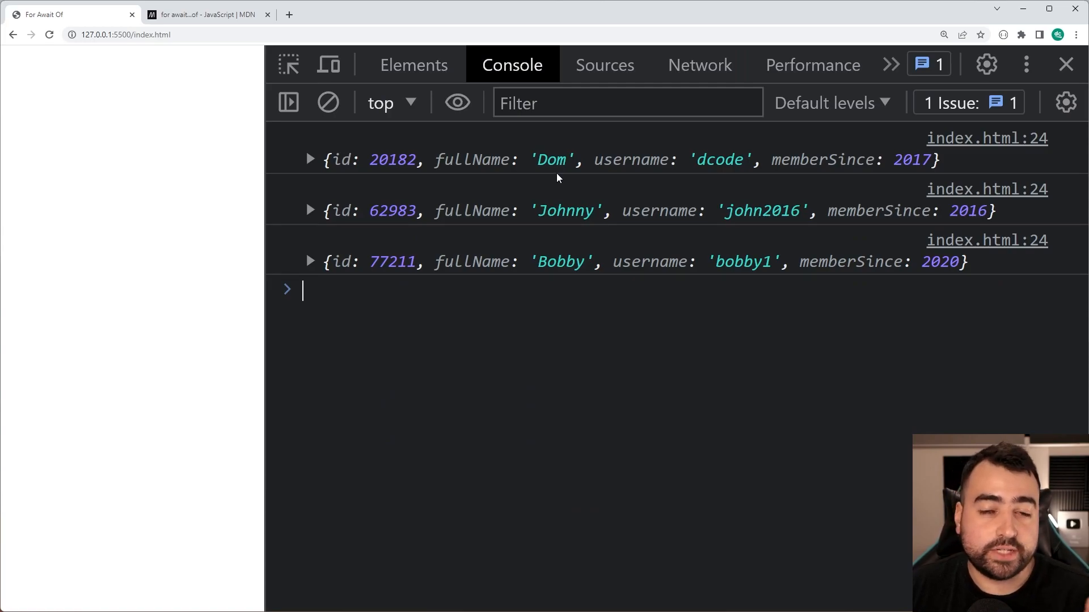
mouse_move(719, 435)
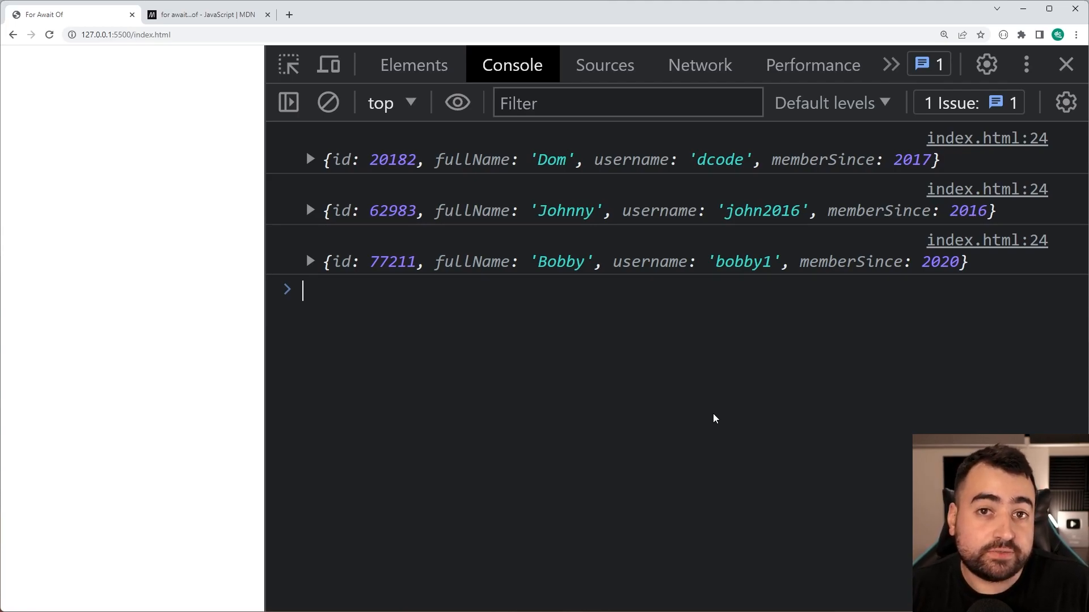
mouse_move(668, 358)
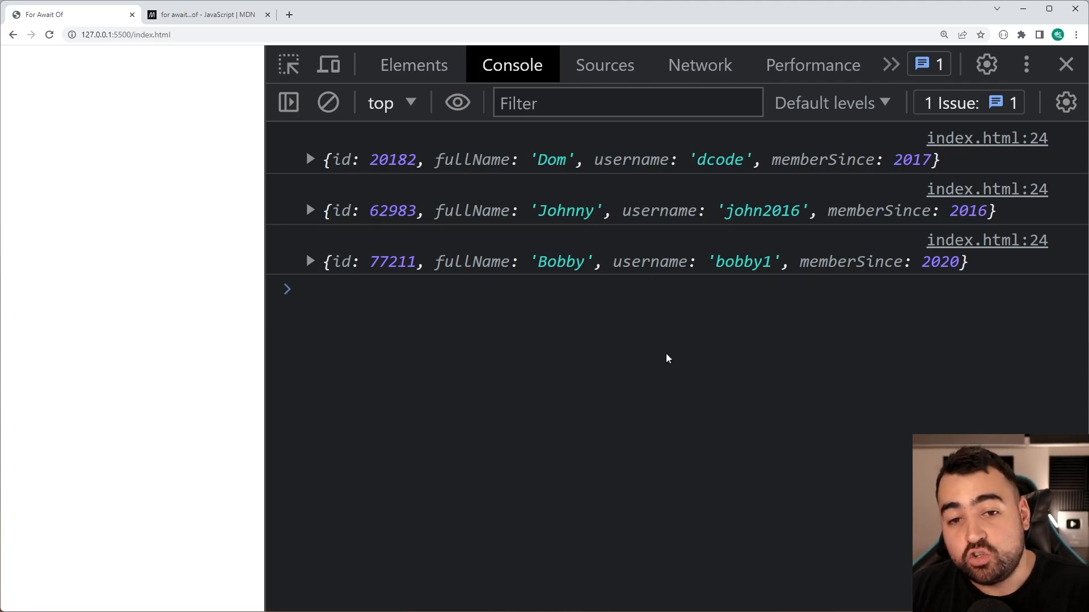
mouse_move(736, 317)
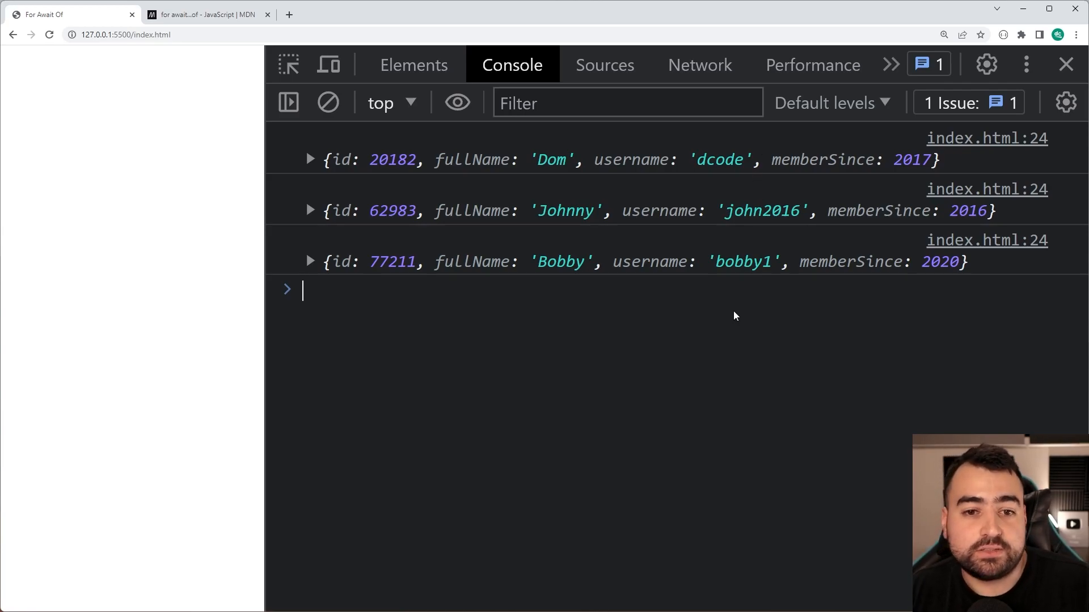
mouse_move(594, 222)
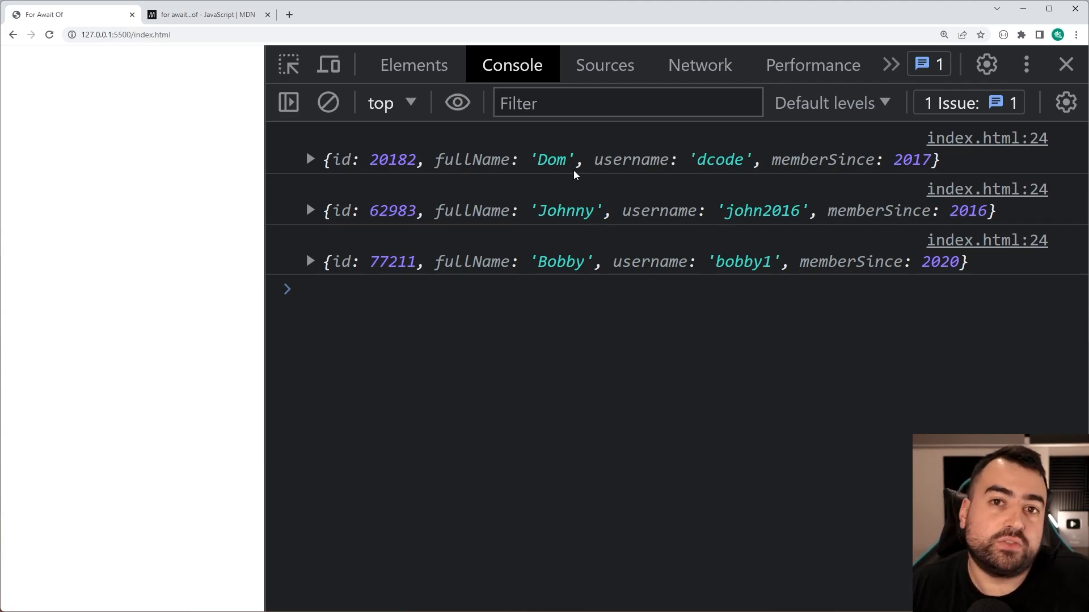
left_click(310, 289)
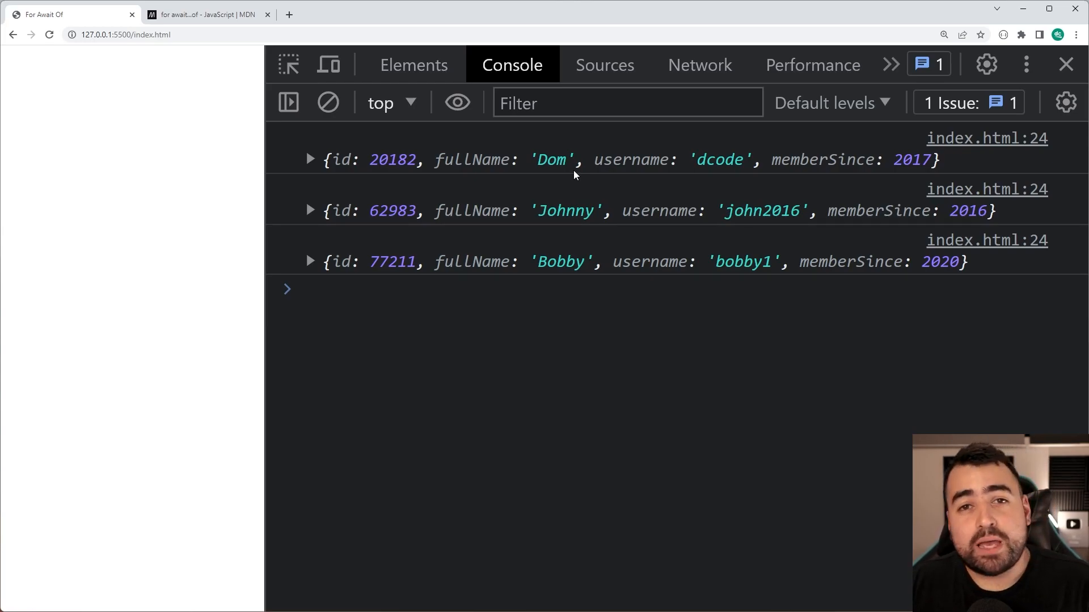
left_click(312, 289)
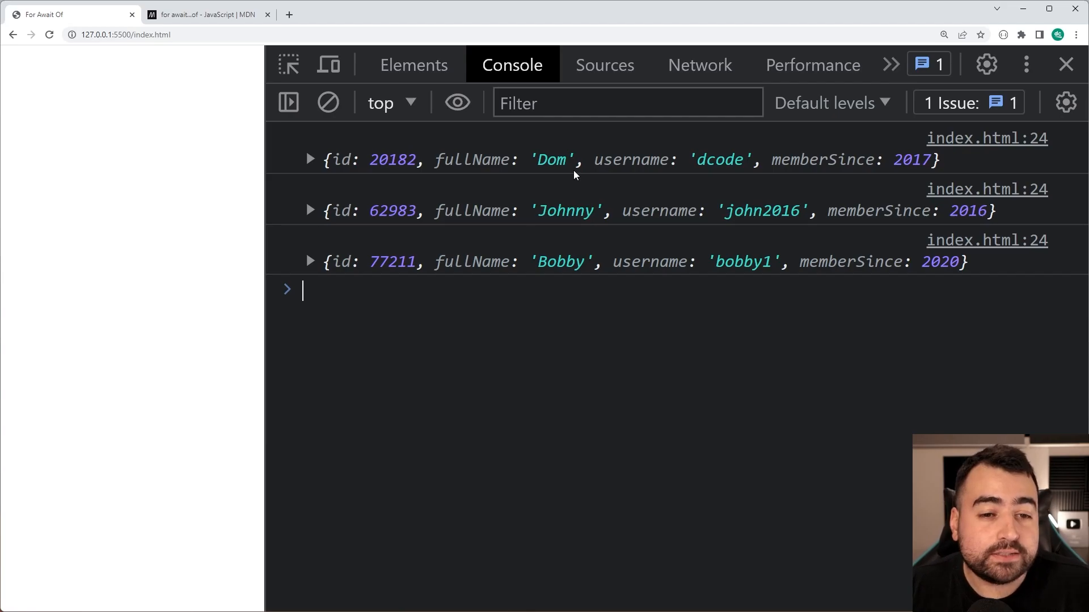
mouse_move(581, 197)
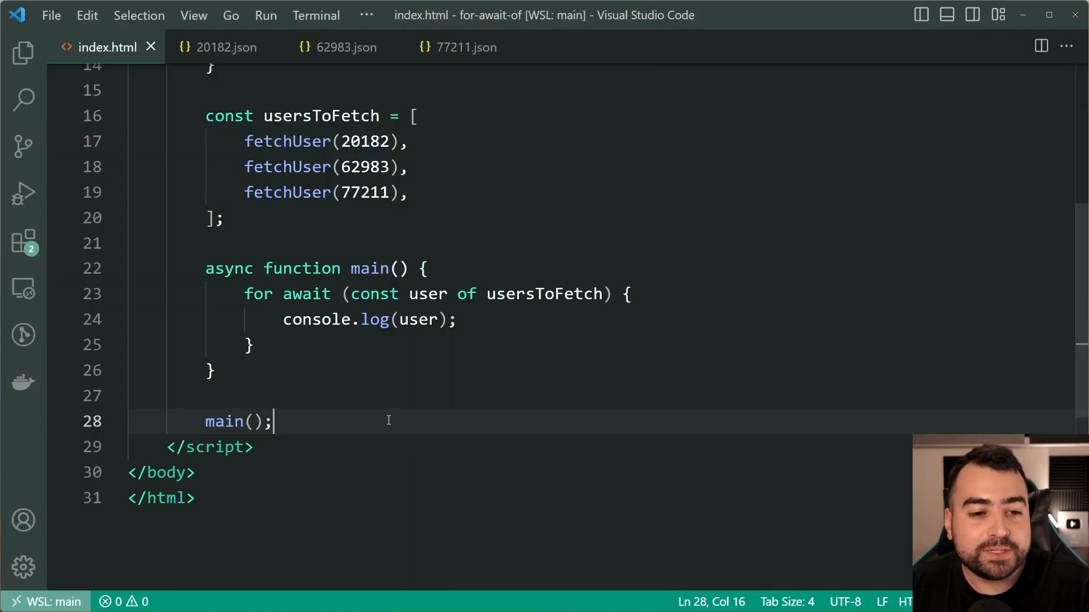
left_click(436, 142)
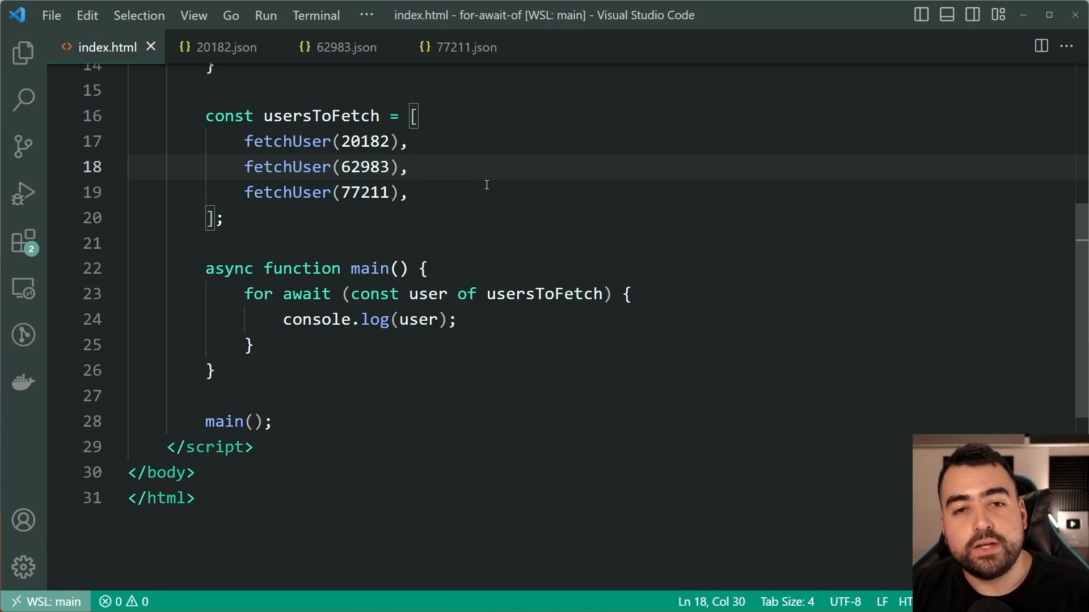
mouse_move(671, 380)
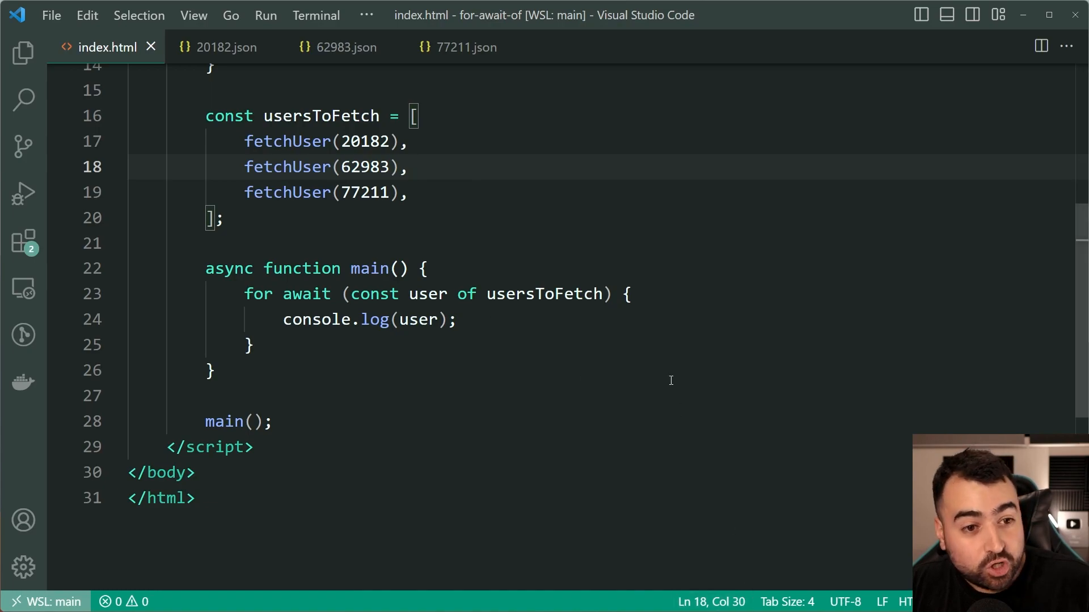
mouse_move(659, 358)
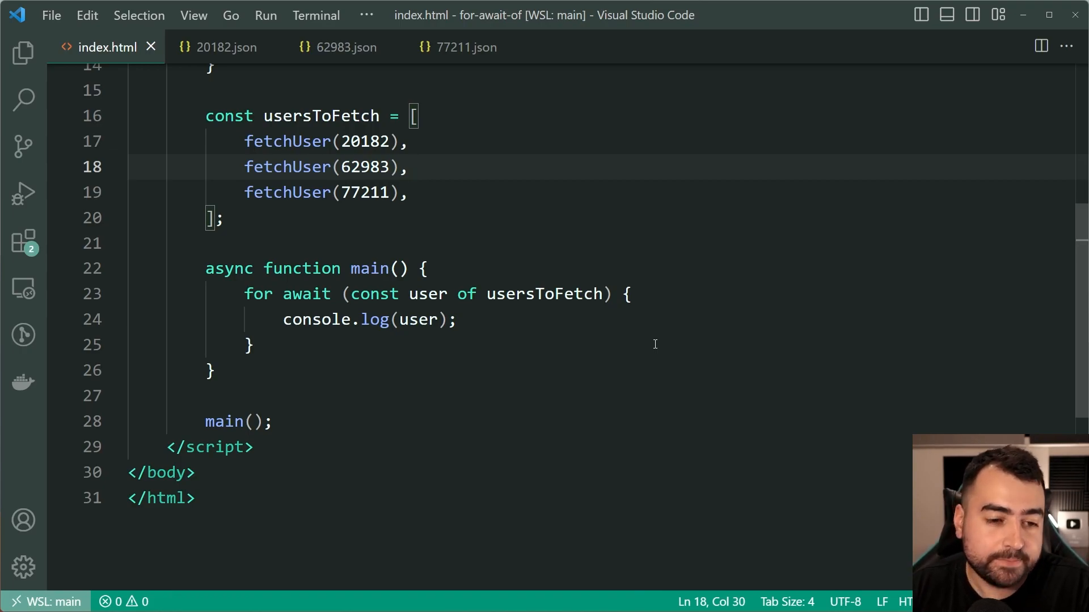
mouse_move(724, 566)
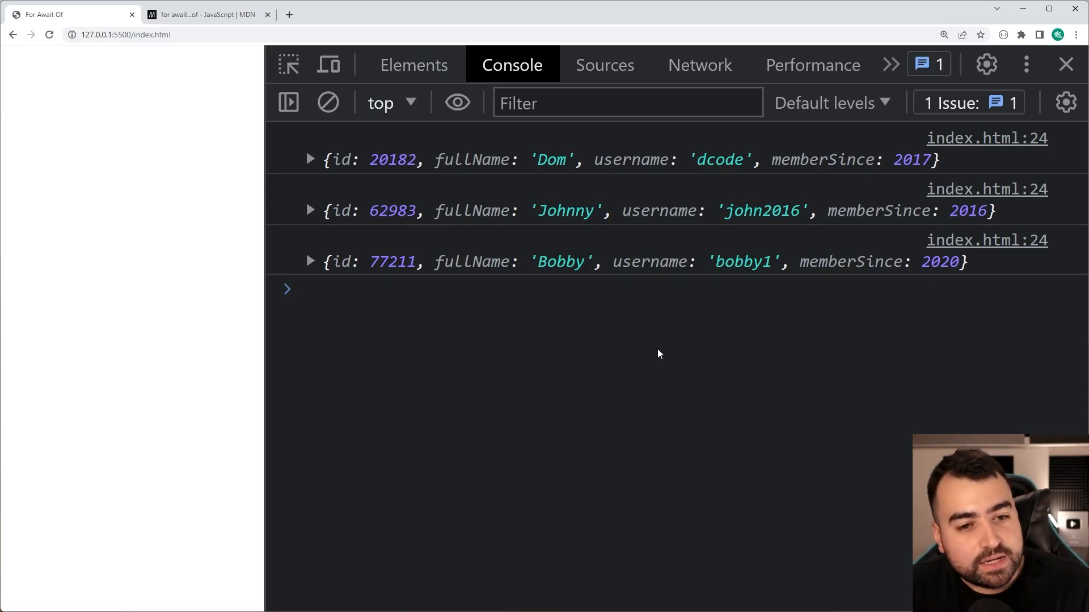
mouse_move(657, 339)
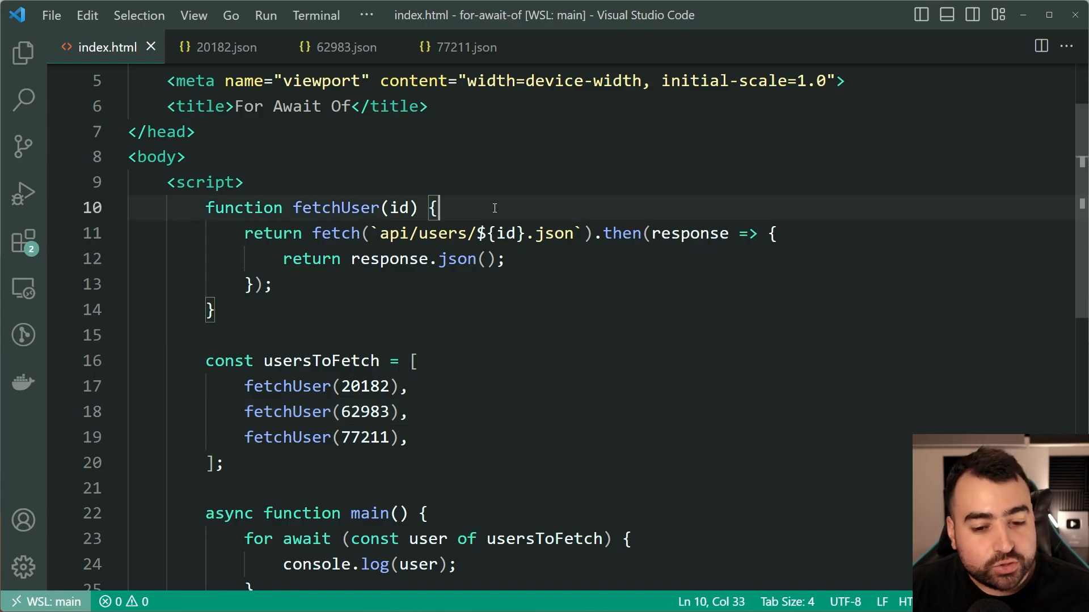
- Make fetchUser return new Promise((resolve, reject)), resolving the fetched user
key("Enter")
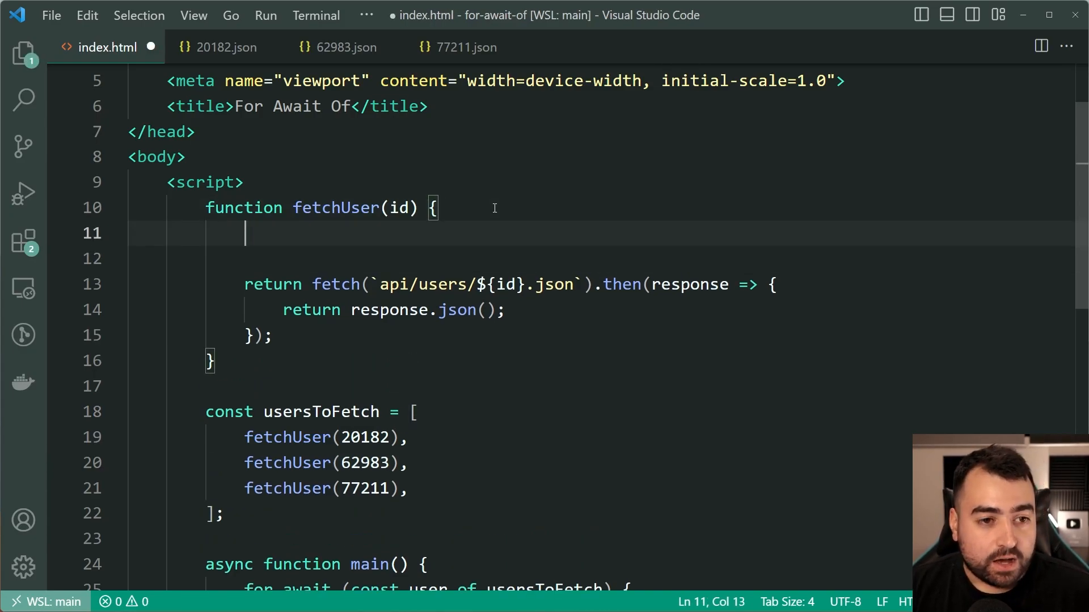
type("return new Promise")
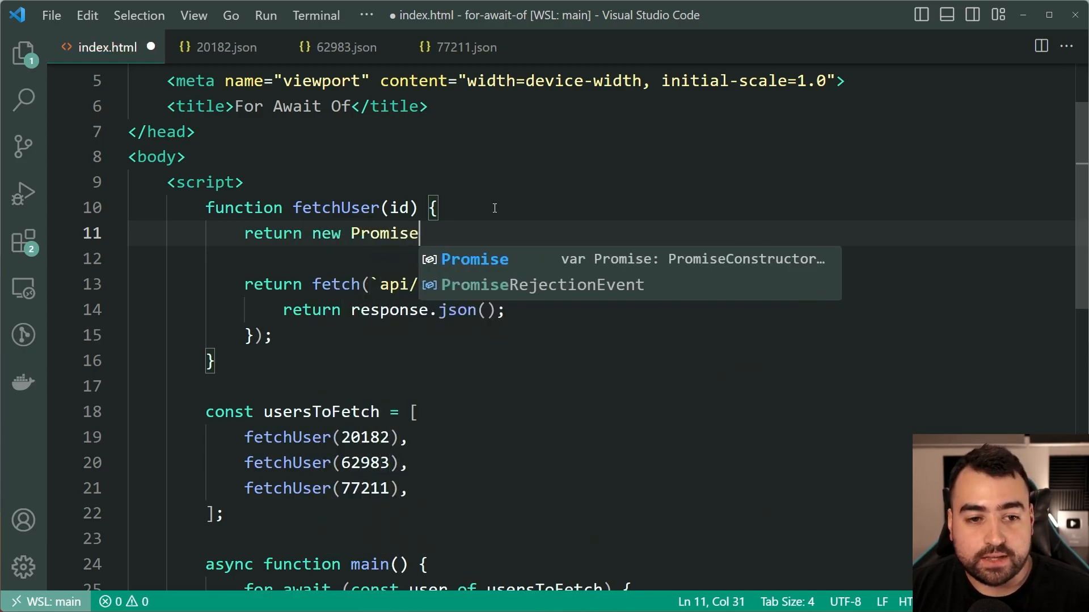
type("((resolve,)")
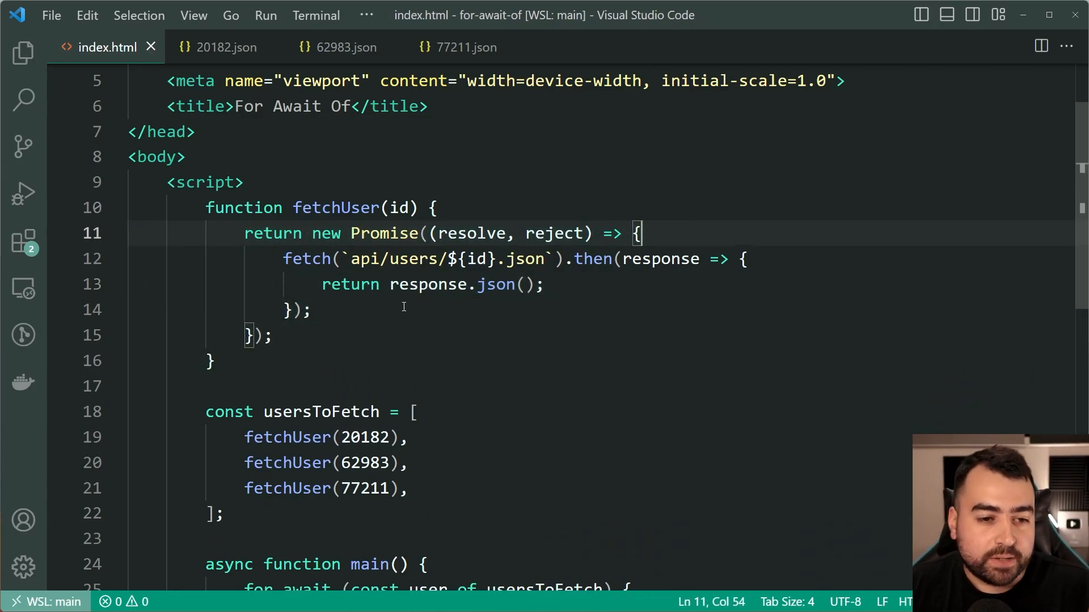
type(".then(user")
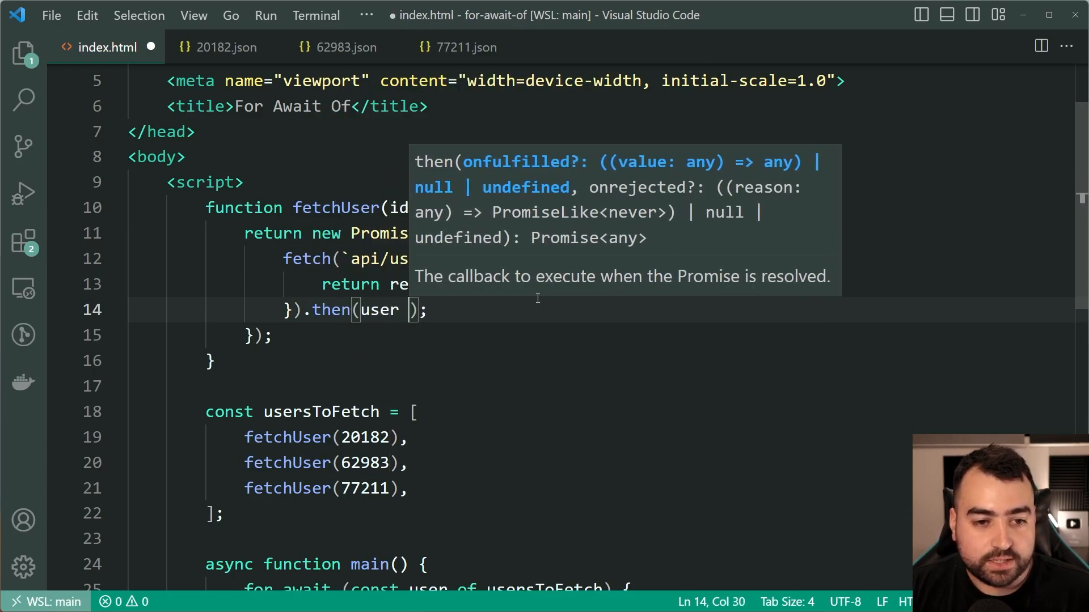
type("resolve(user")
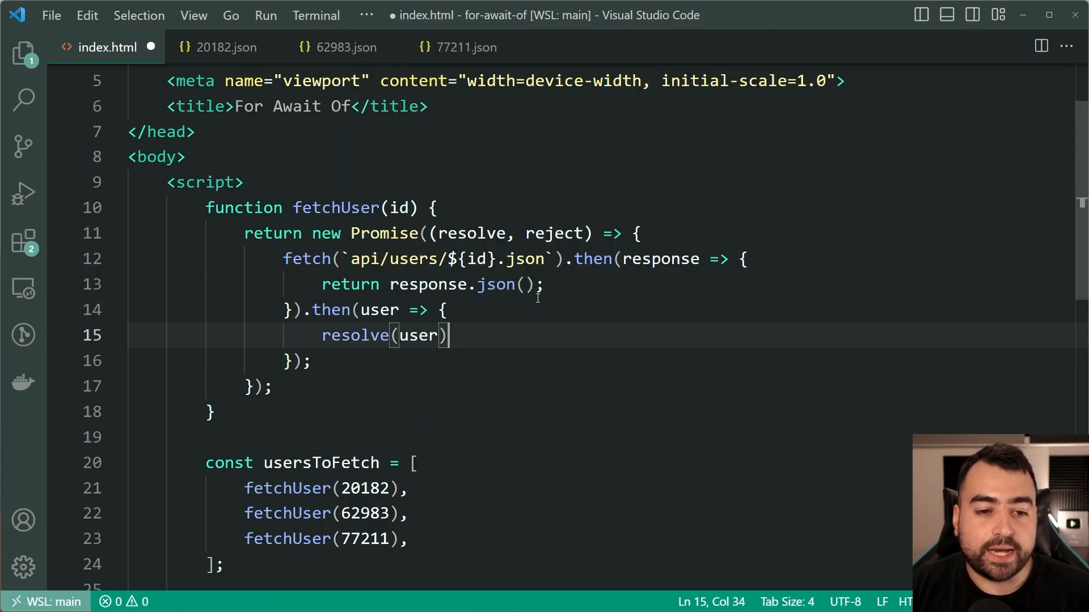
type(";")
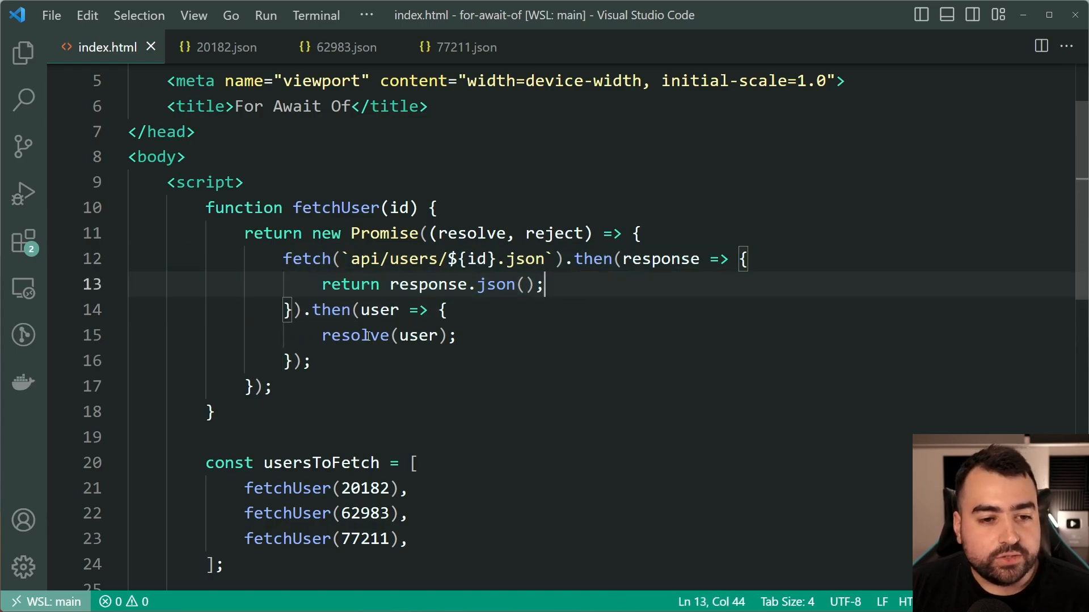
double_click(355, 335)
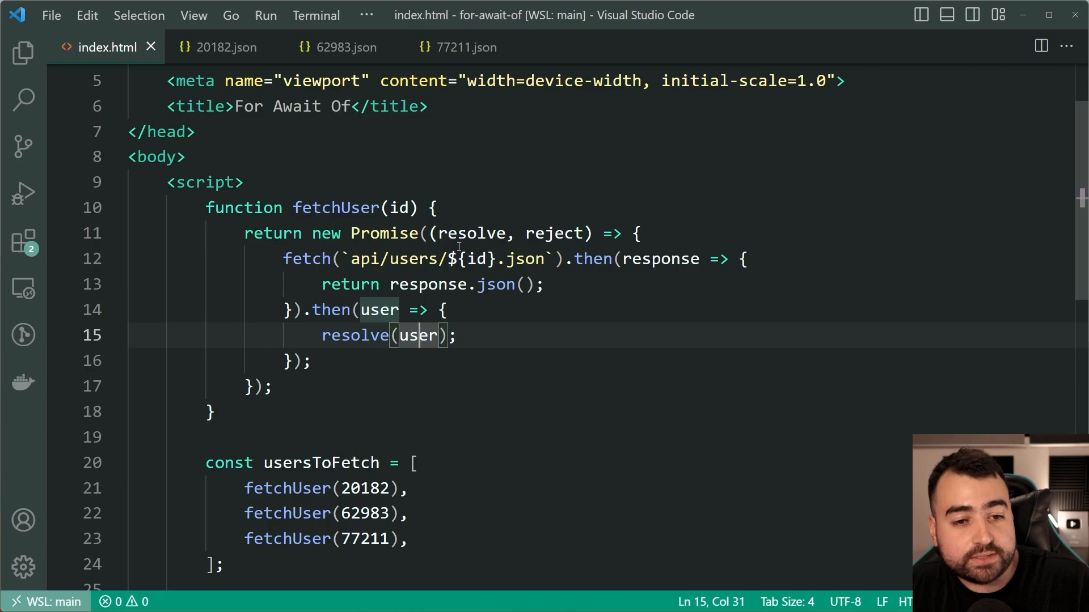
left_click(473, 345)
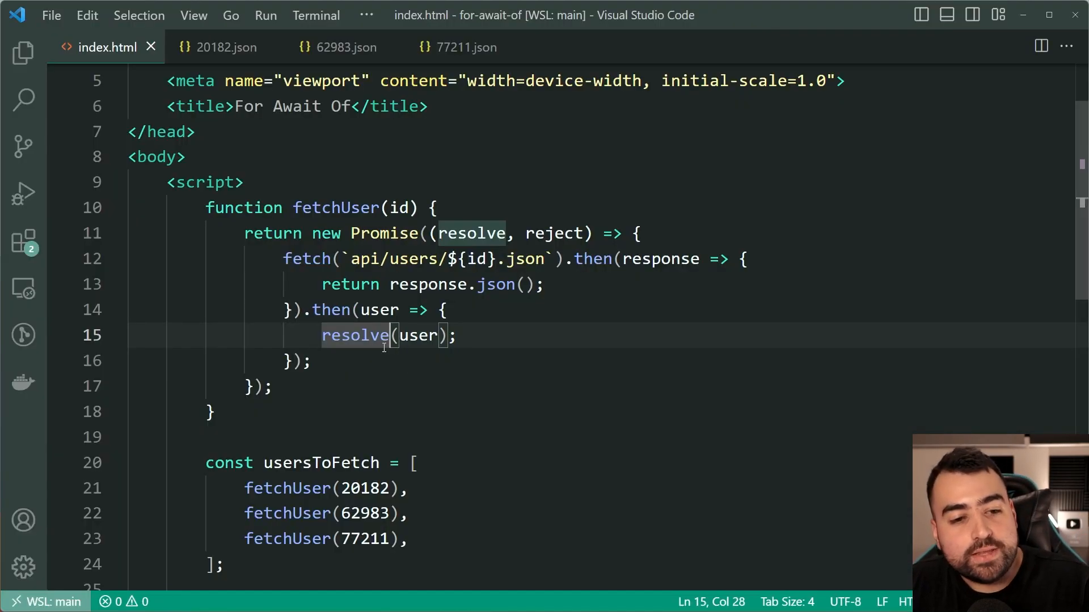
- Wrap resolve(user) in fetchUser's callback inside a setTimeout with a 1000 ms delay
left_click(445, 310)
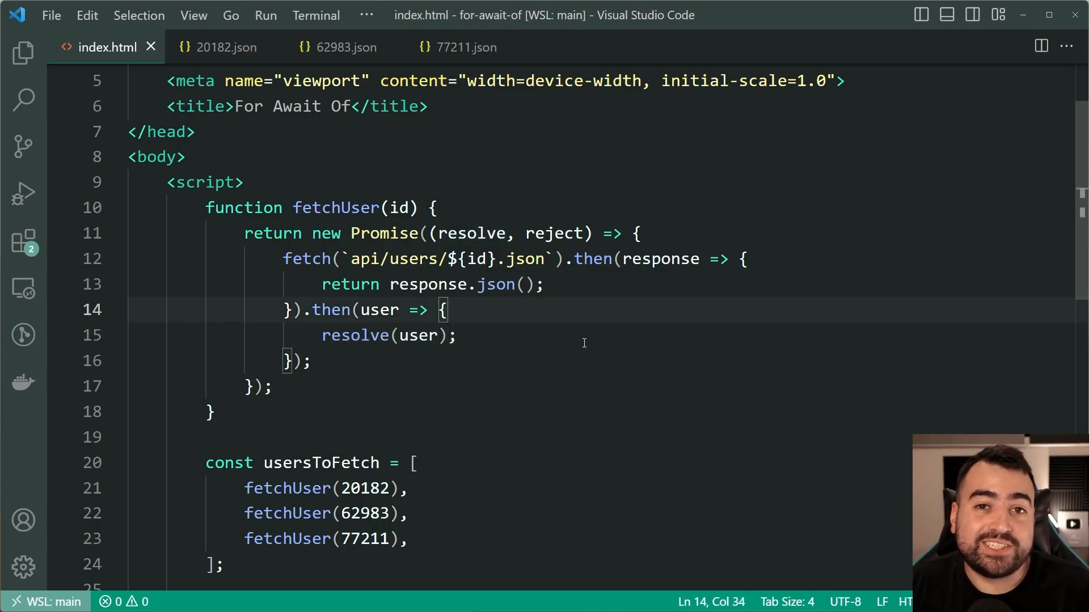
type("setTimeout(() => {")
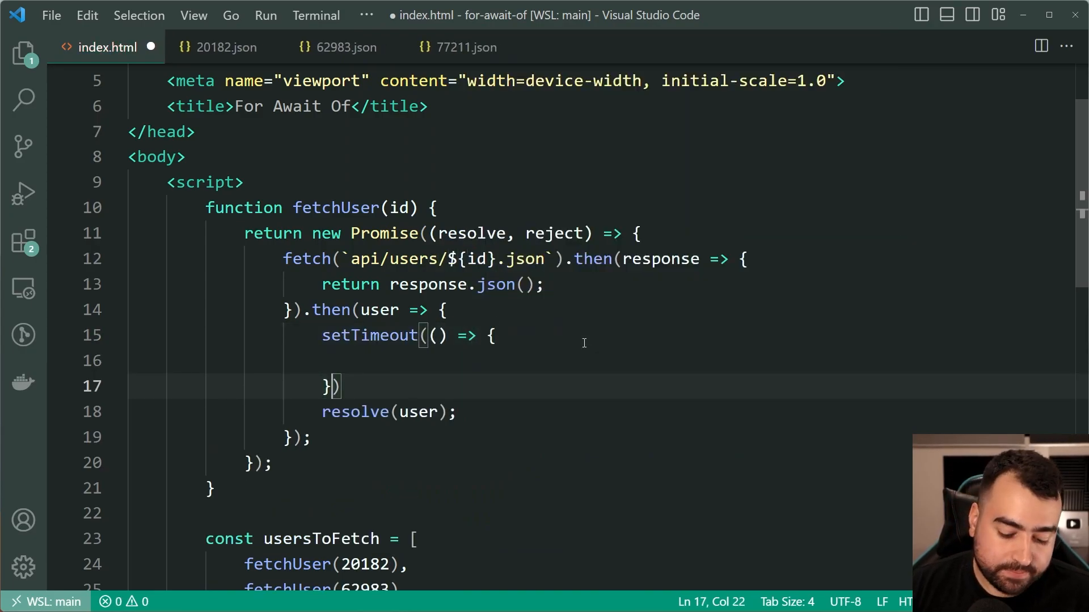
type(", 1000);")
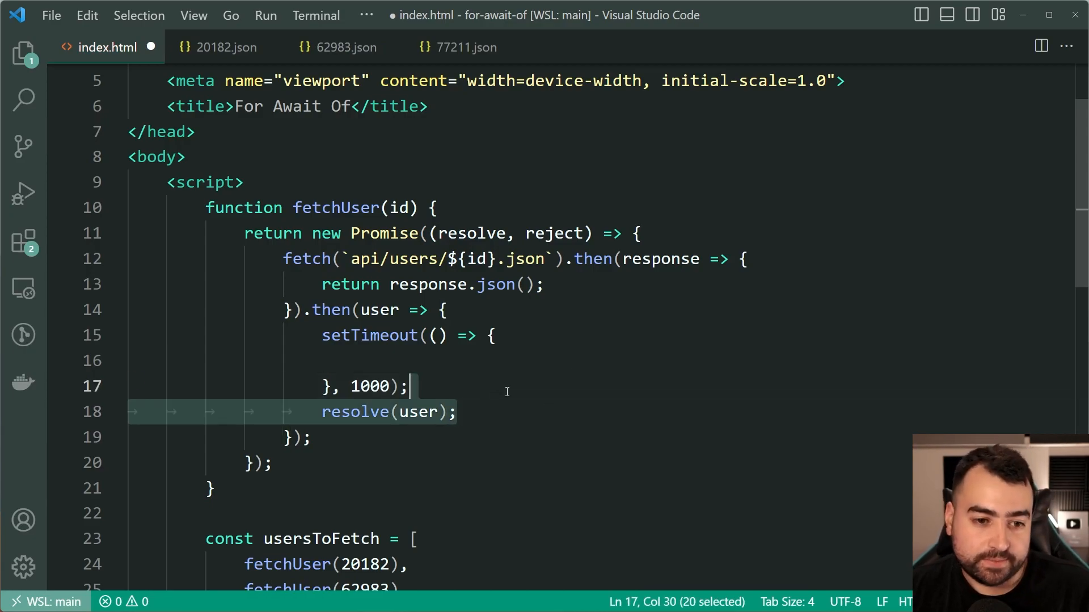
type(")")
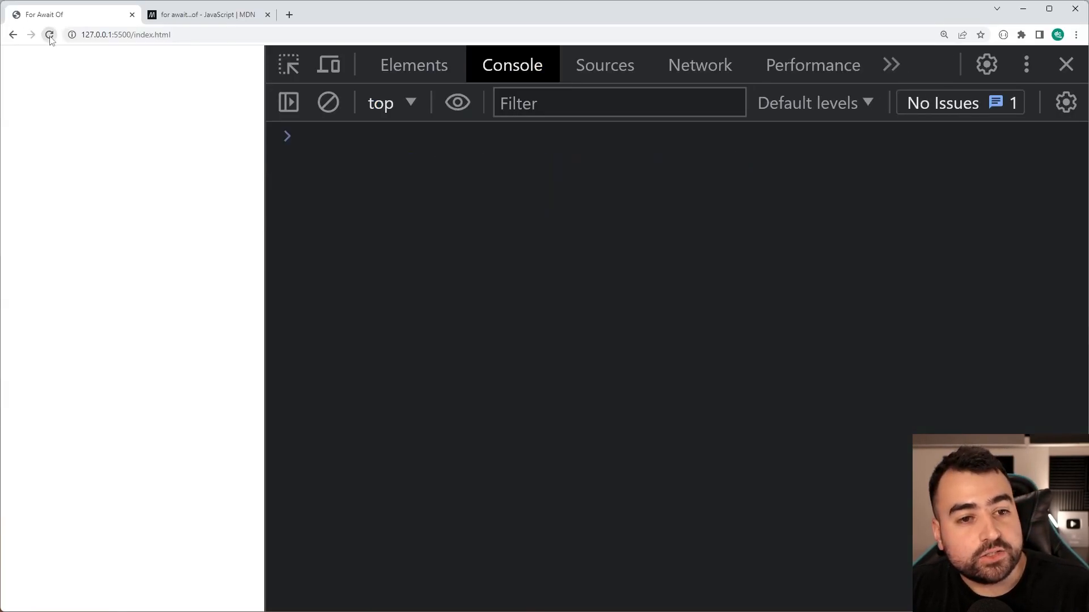
- Reload the page and check users 20182, 62983 and 77211 in the Console
left_click(50, 34)
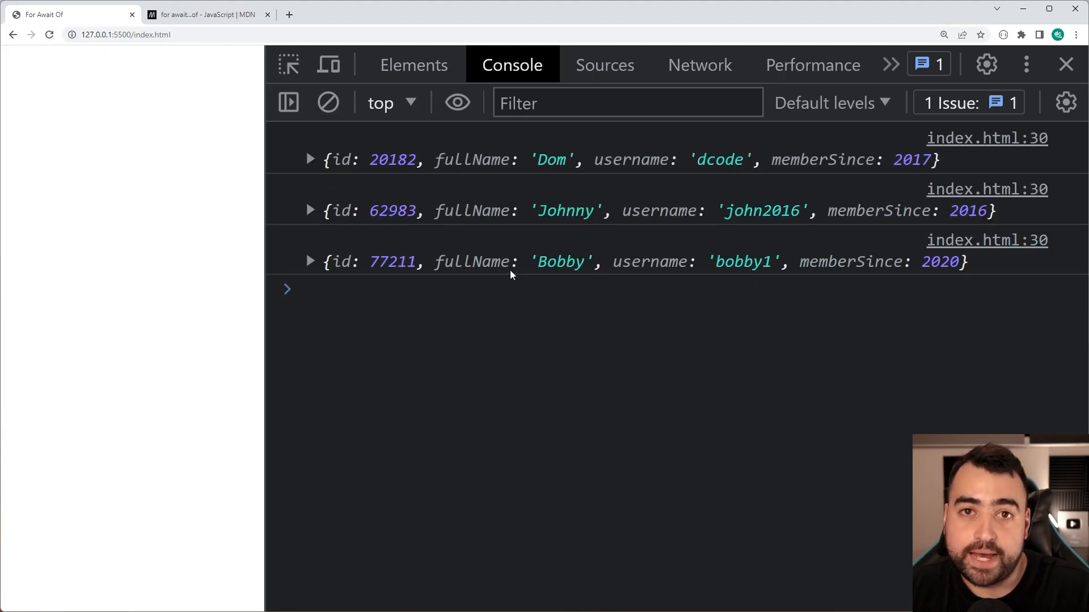
mouse_move(95, 103)
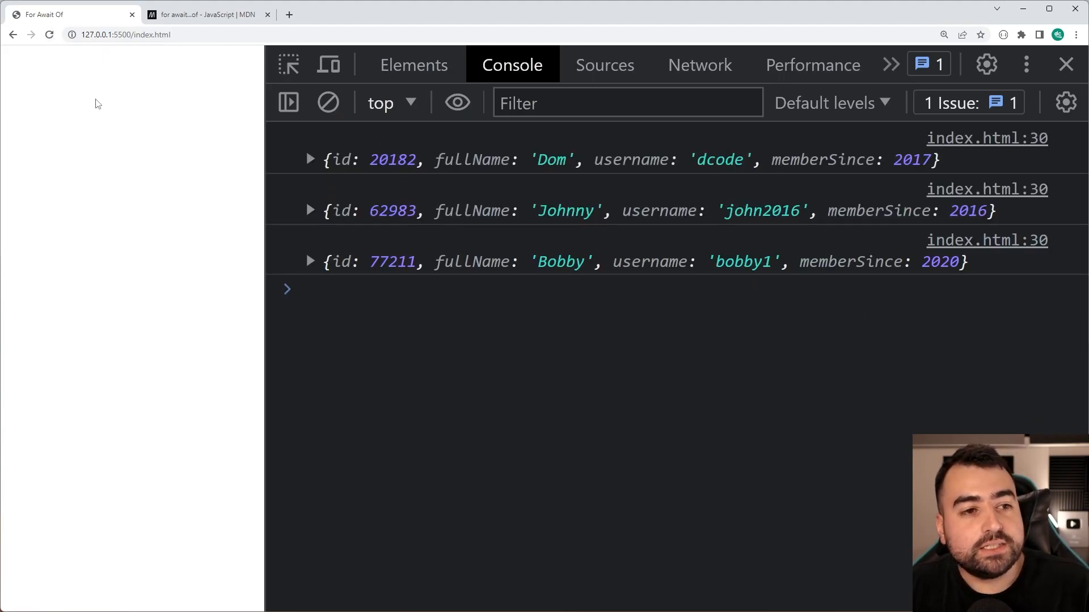
left_click(329, 103)
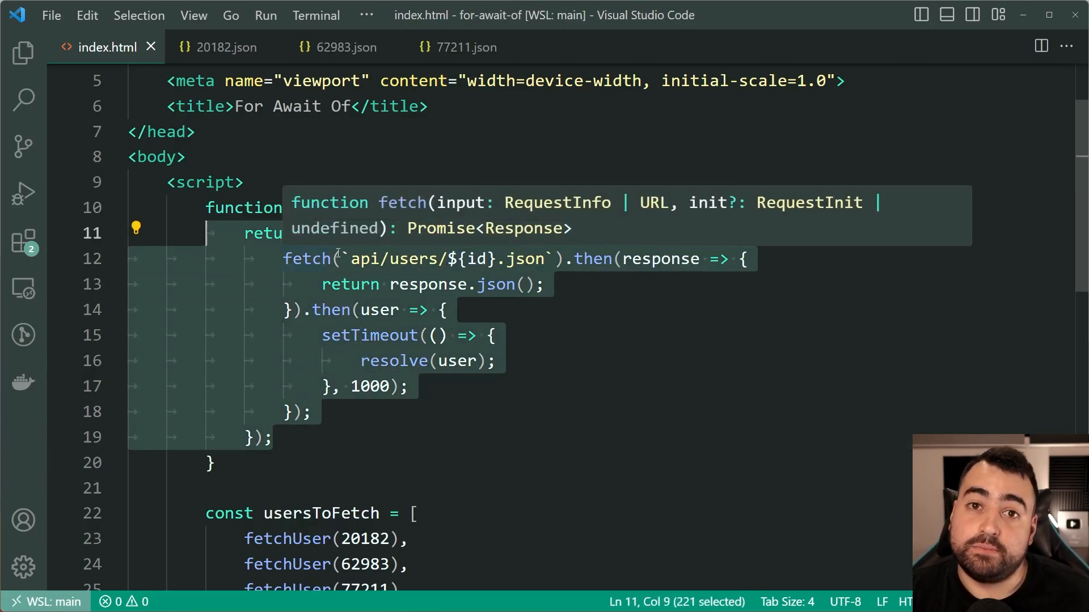
mouse_move(741, 343)
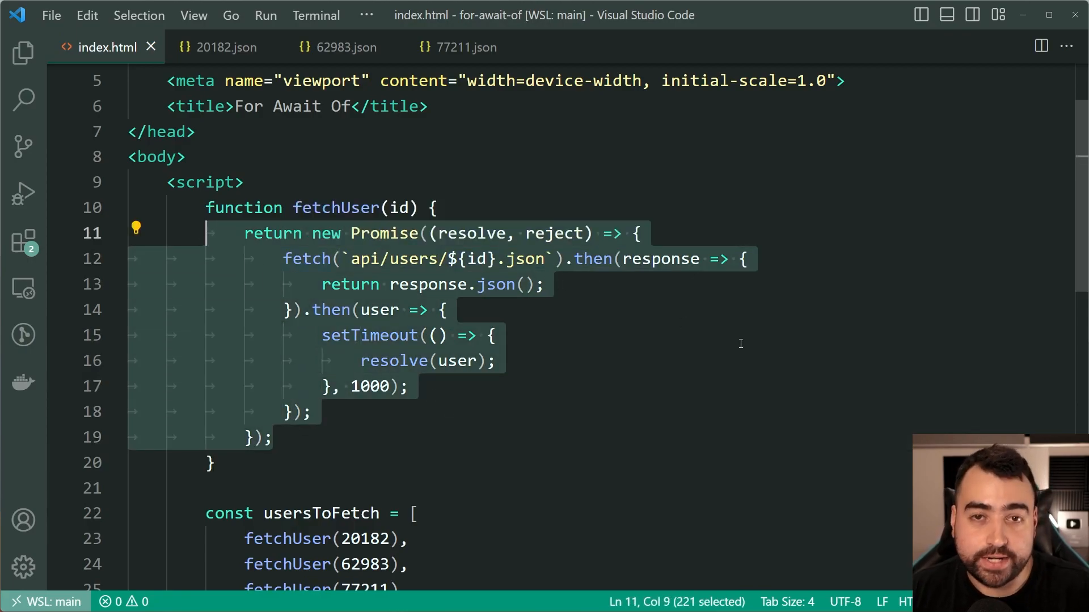
- Change the setTimeout delay to id === 62983 ? 5000 : a shorter value
left_click(493, 376)
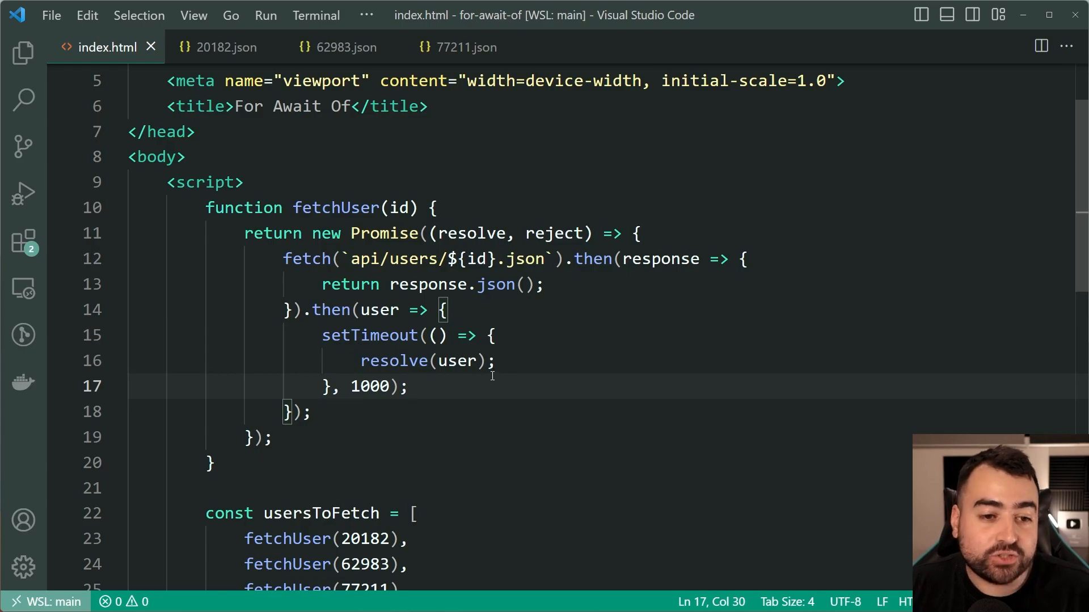
type("id ===")
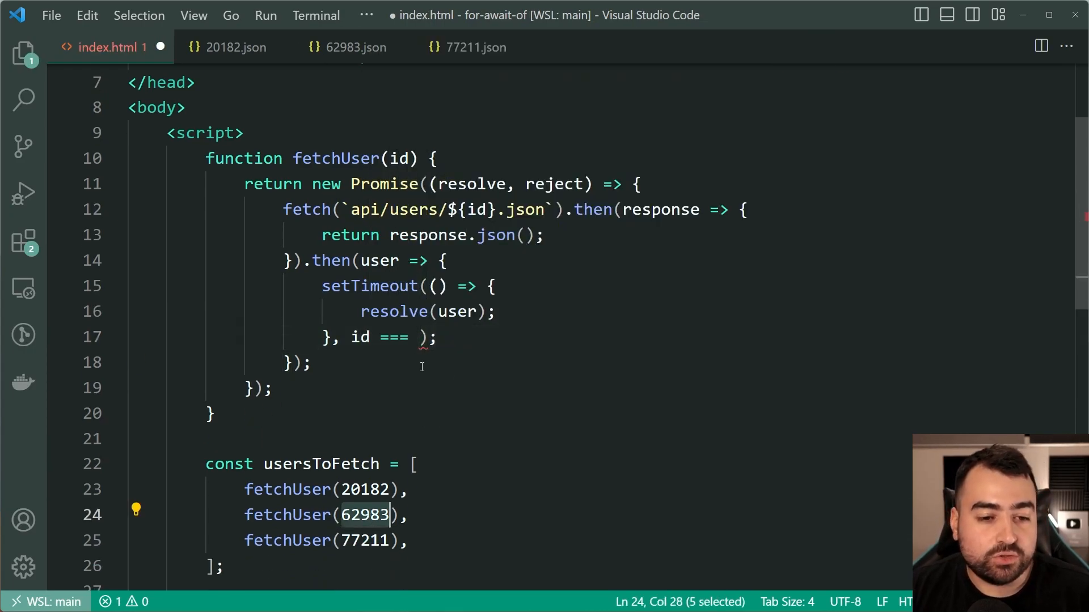
type("62983 ?")
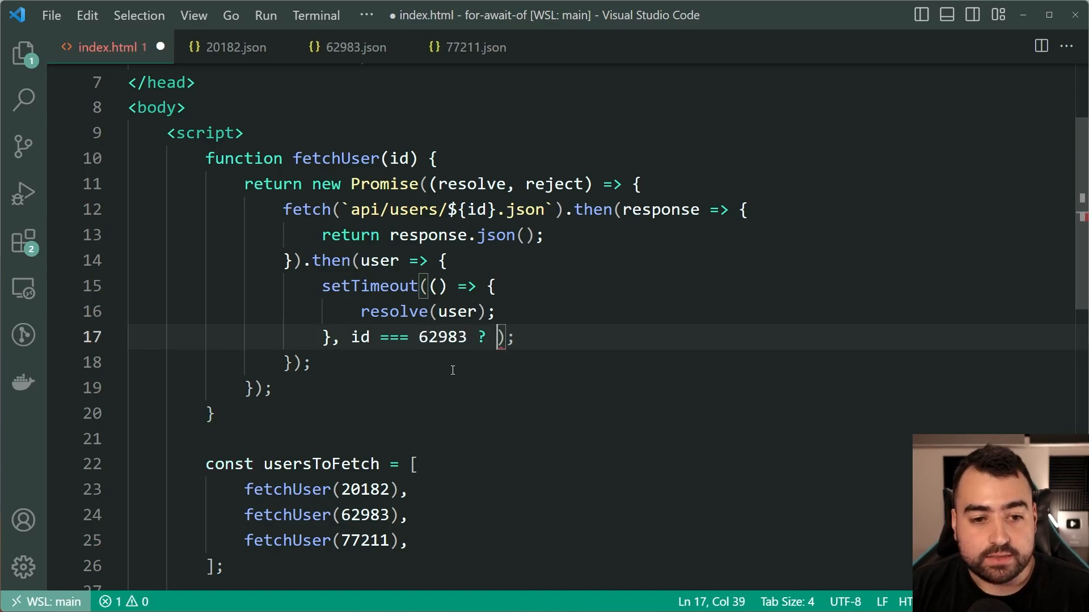
type("5000,")
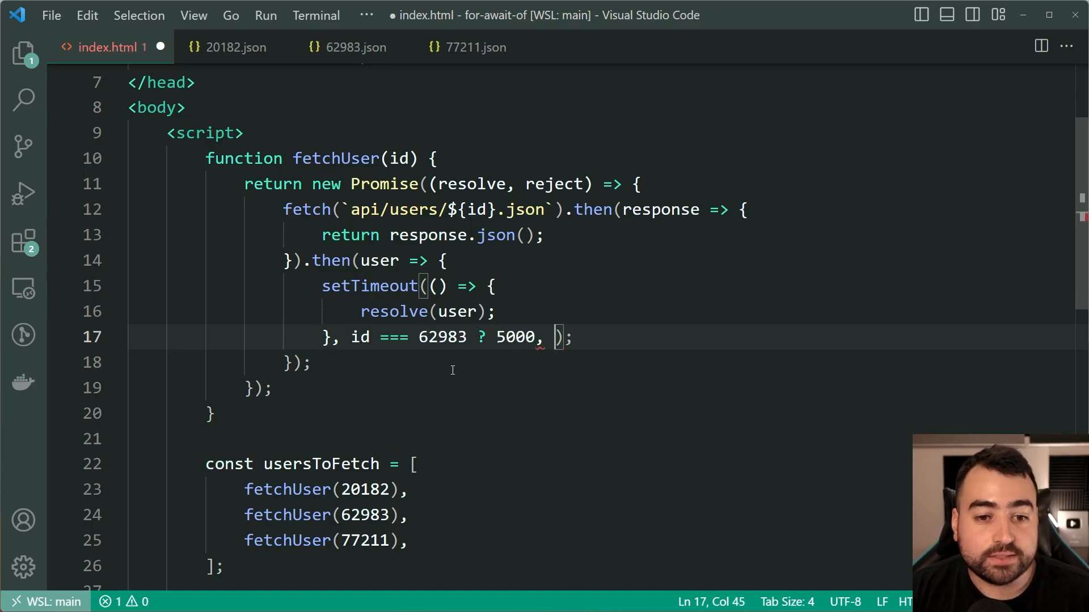
type(": 5")
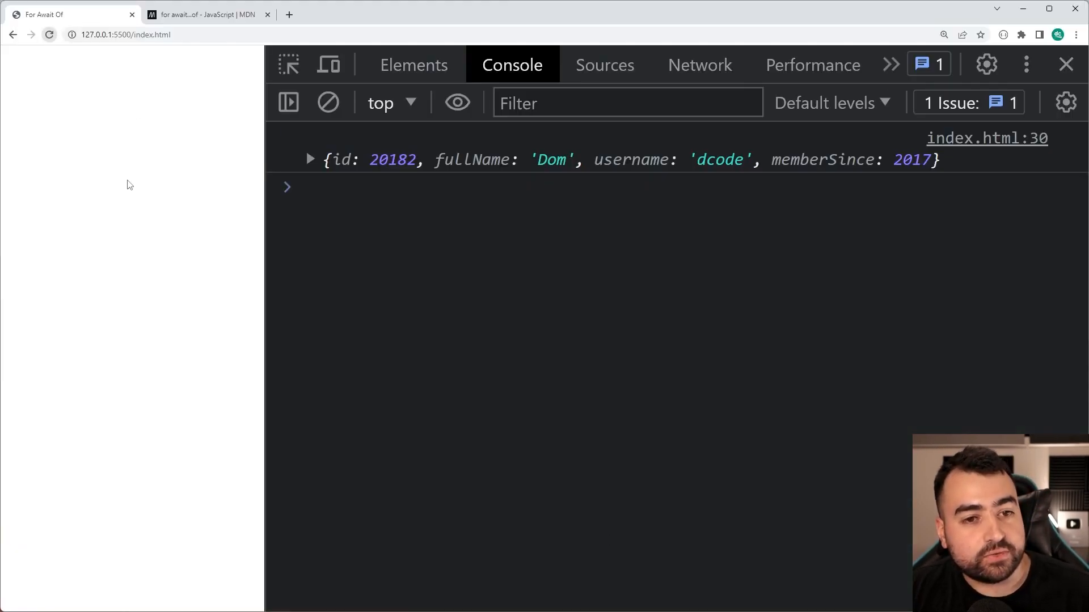
mouse_move(282, 274)
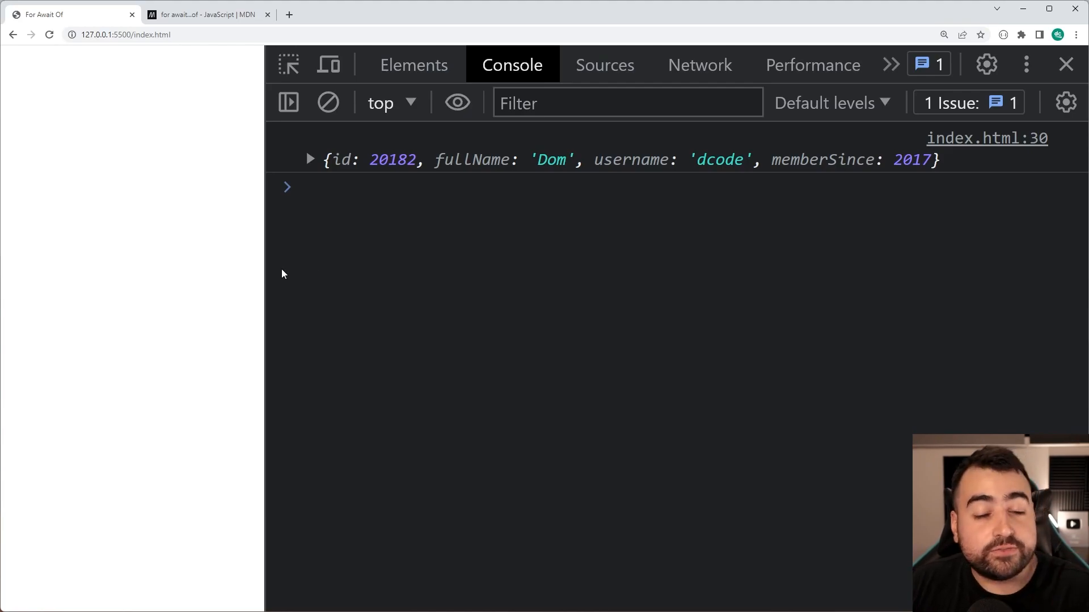
mouse_move(556, 356)
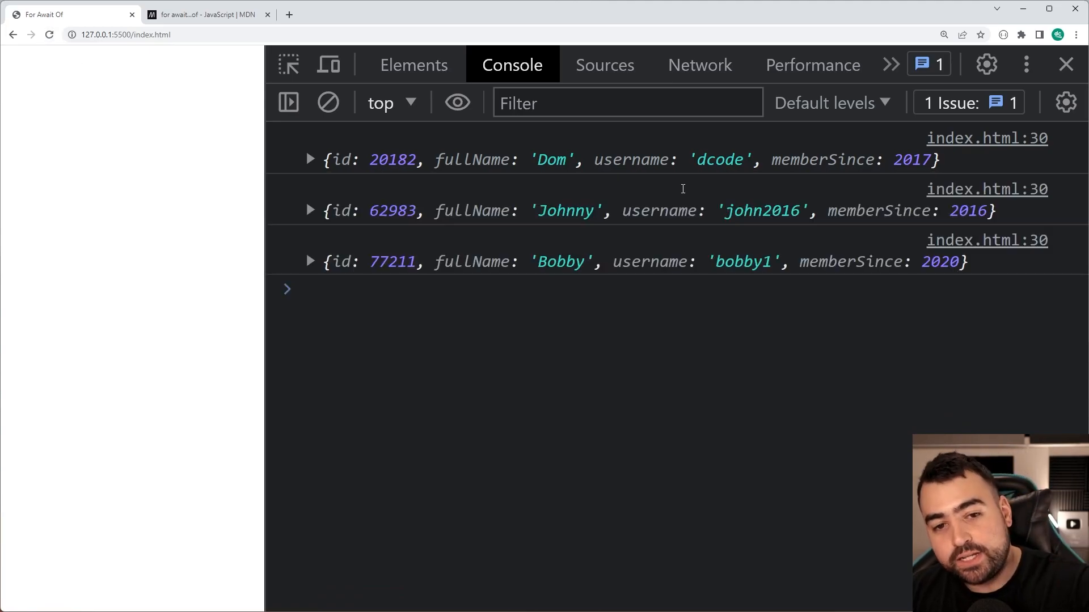
mouse_move(639, 182)
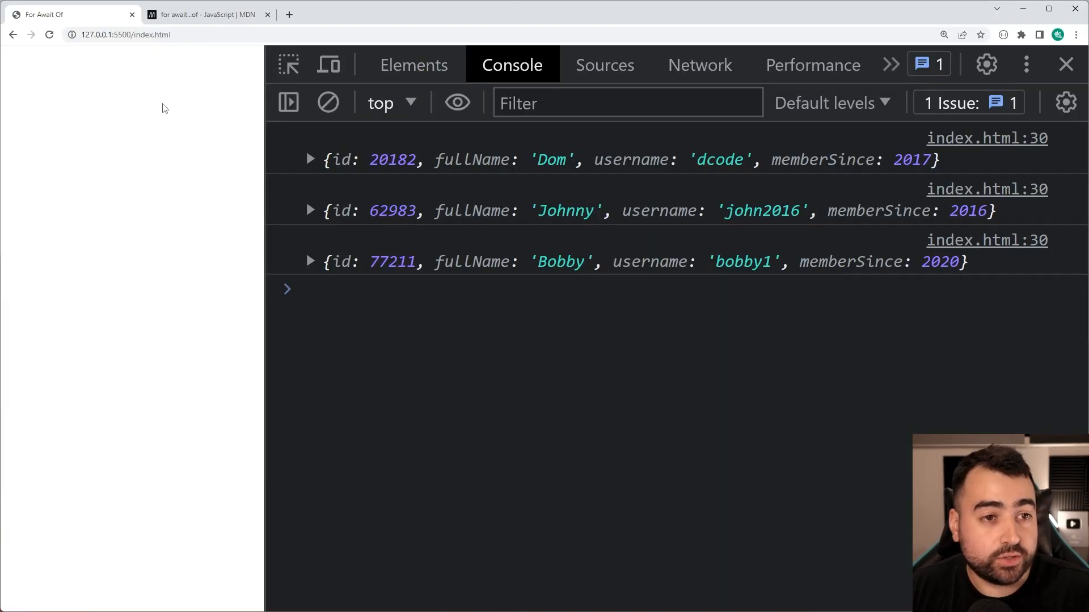
- Switch to the MDN for await...of tab after the console logs all three users
left_click(211, 15)
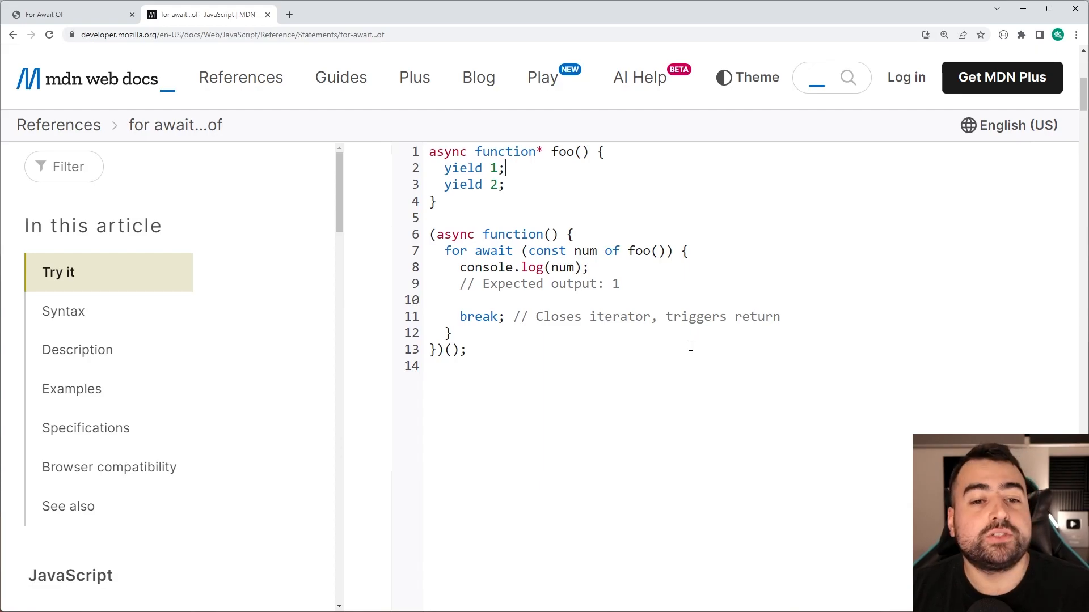
- Return to the For Await Of page tab showing the three logged users
left_click(68, 11)
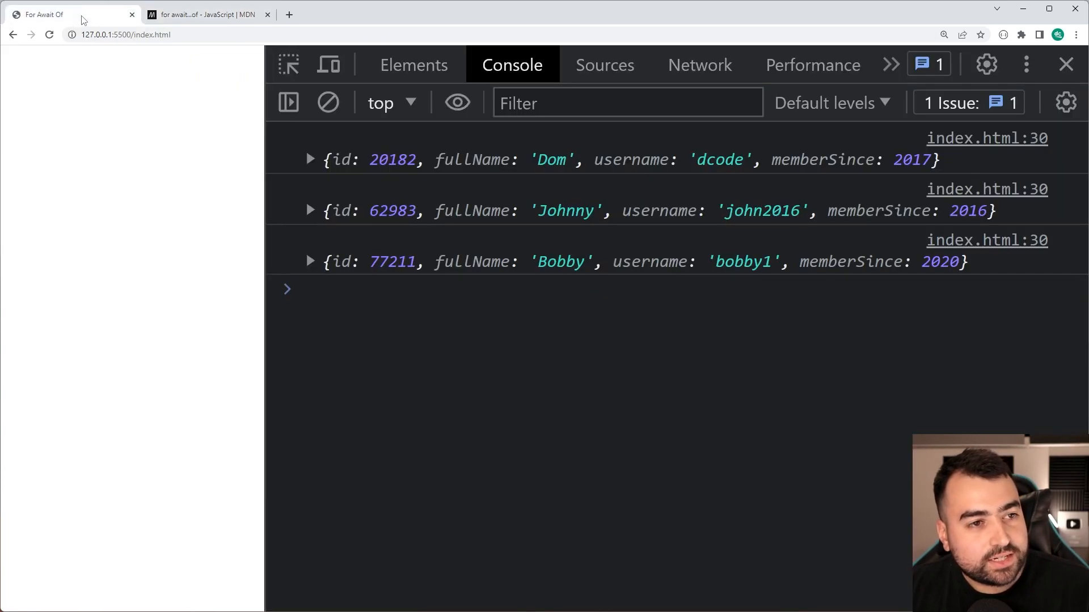